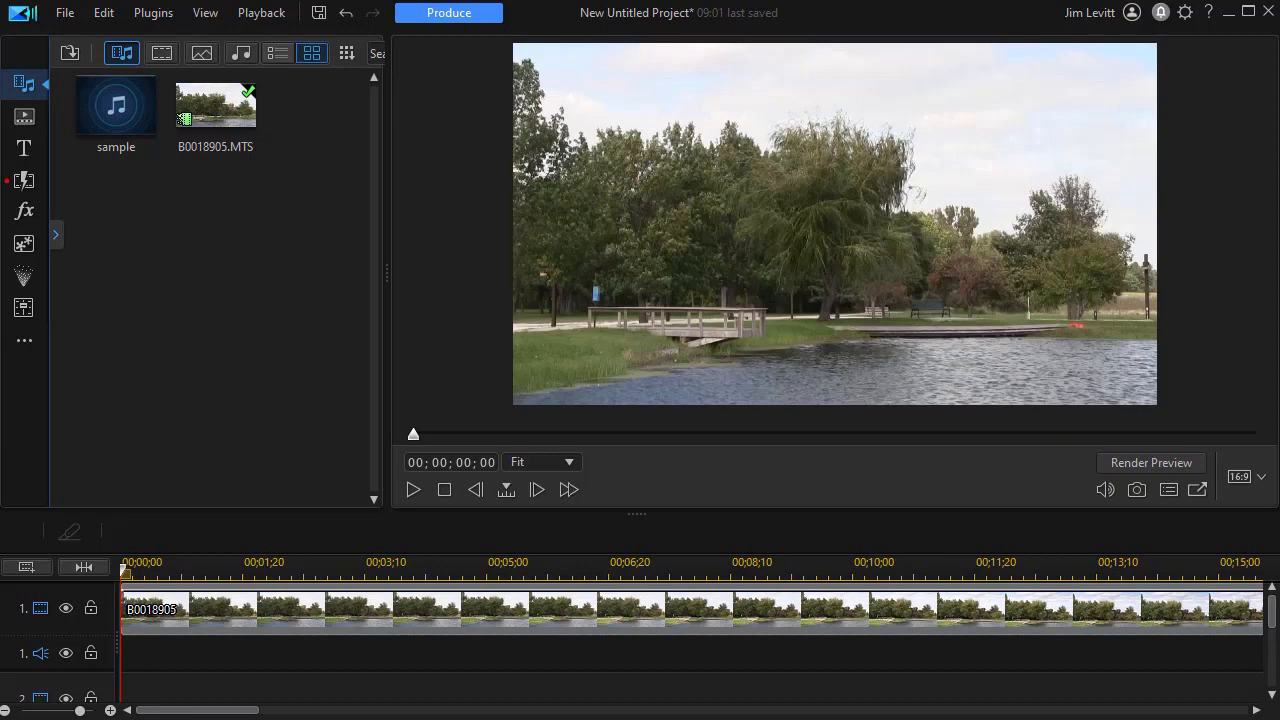
Step: Place the 'sample' music clip on audio track 1 at 00;00;00 beneath the video
{"action": "left_click_drag", "start_coordinate": [116, 104], "coordinate": [124, 290]}
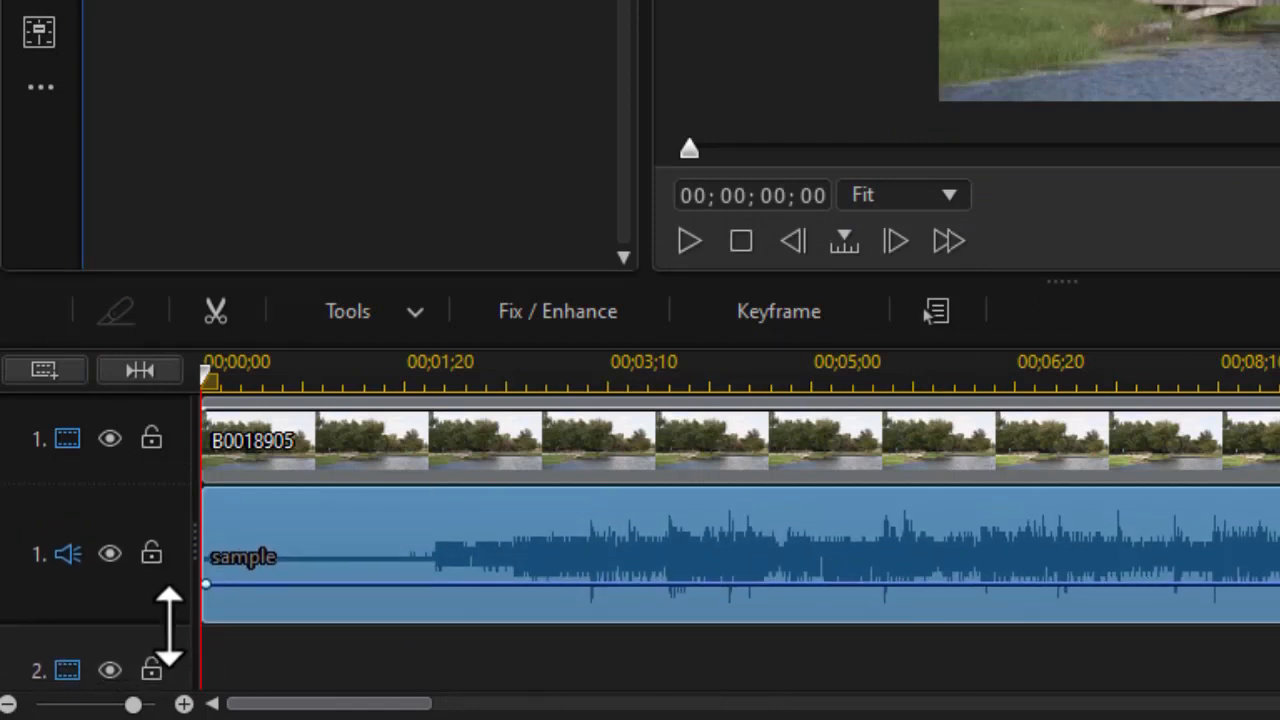
{"action": "mouse_move", "coordinate": [520, 564]}
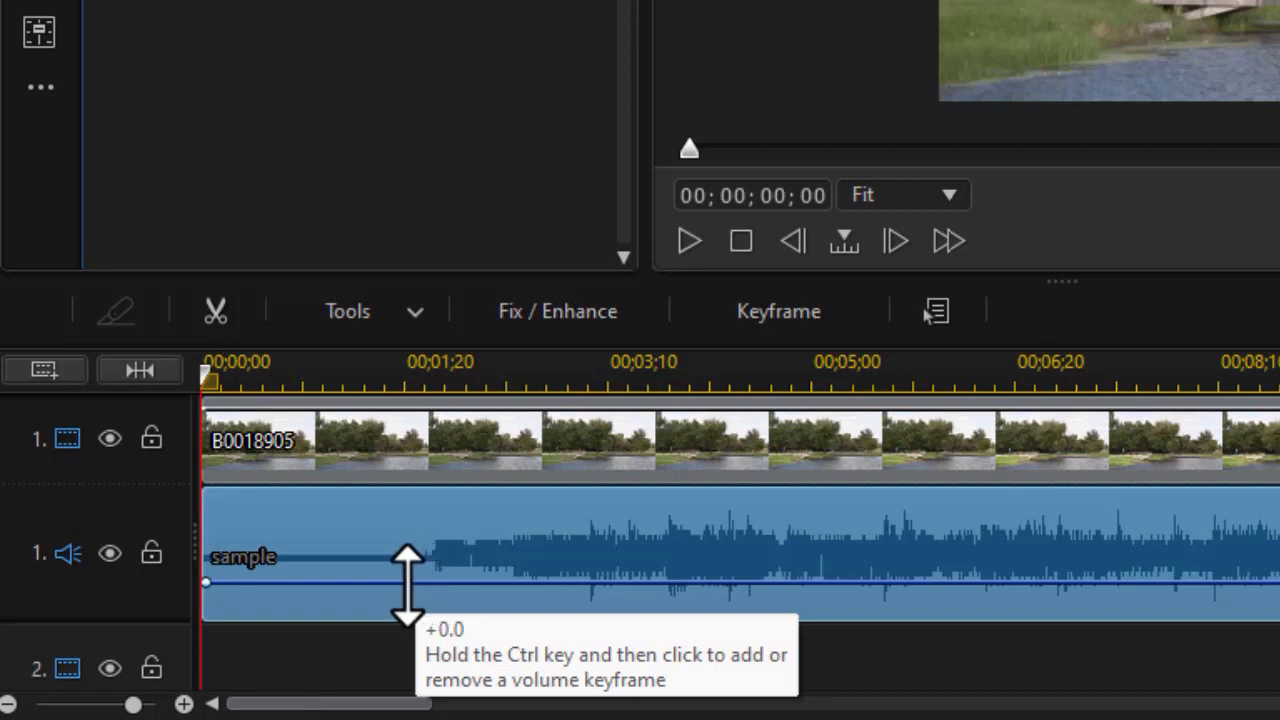
{"action": "left_click_drag", "start_coordinate": [408, 584], "coordinate": [410, 540]}
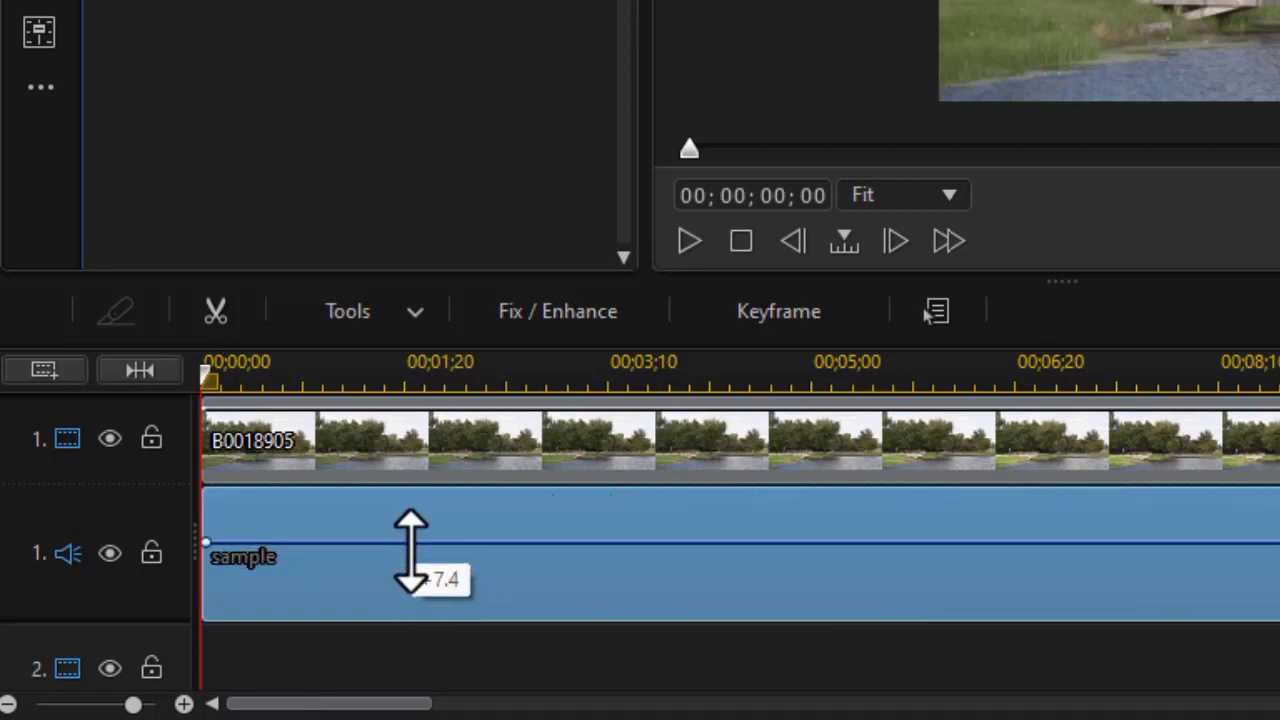
{"action": "left_click_drag", "start_coordinate": [410, 556], "coordinate": [410, 580]}
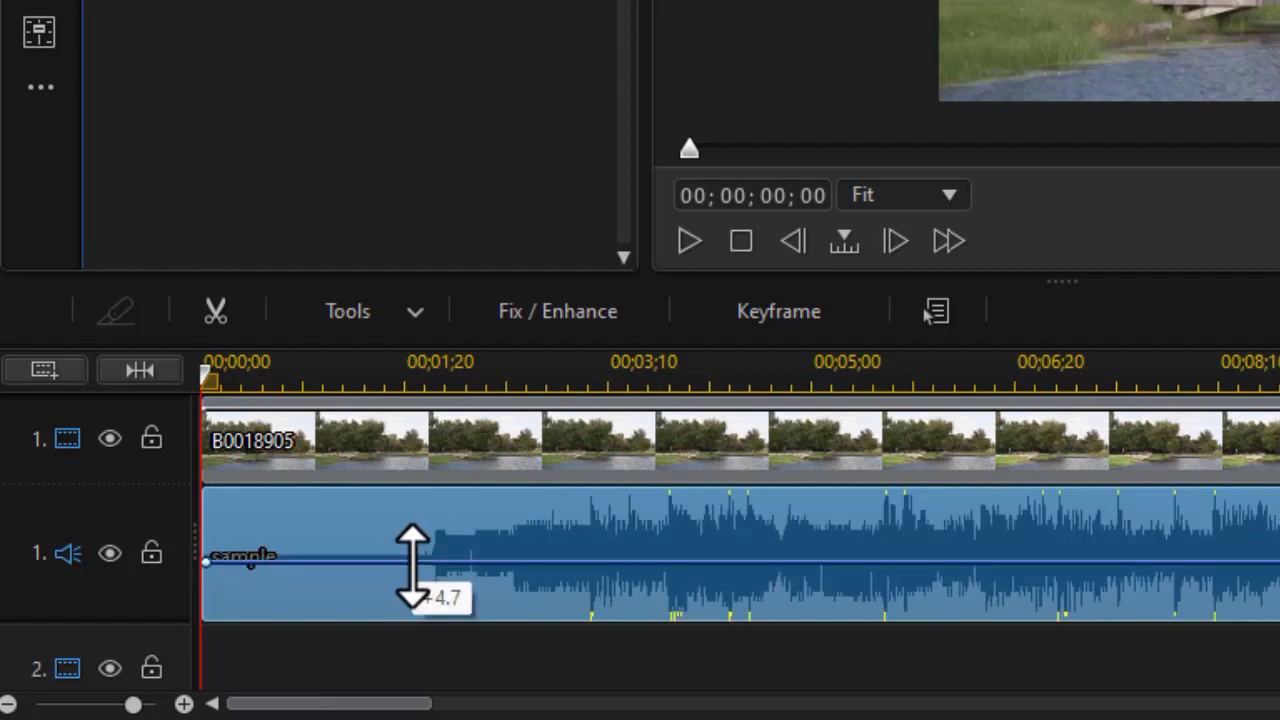
{"action": "left_click_drag", "start_coordinate": [412, 596], "coordinate": [418, 530]}
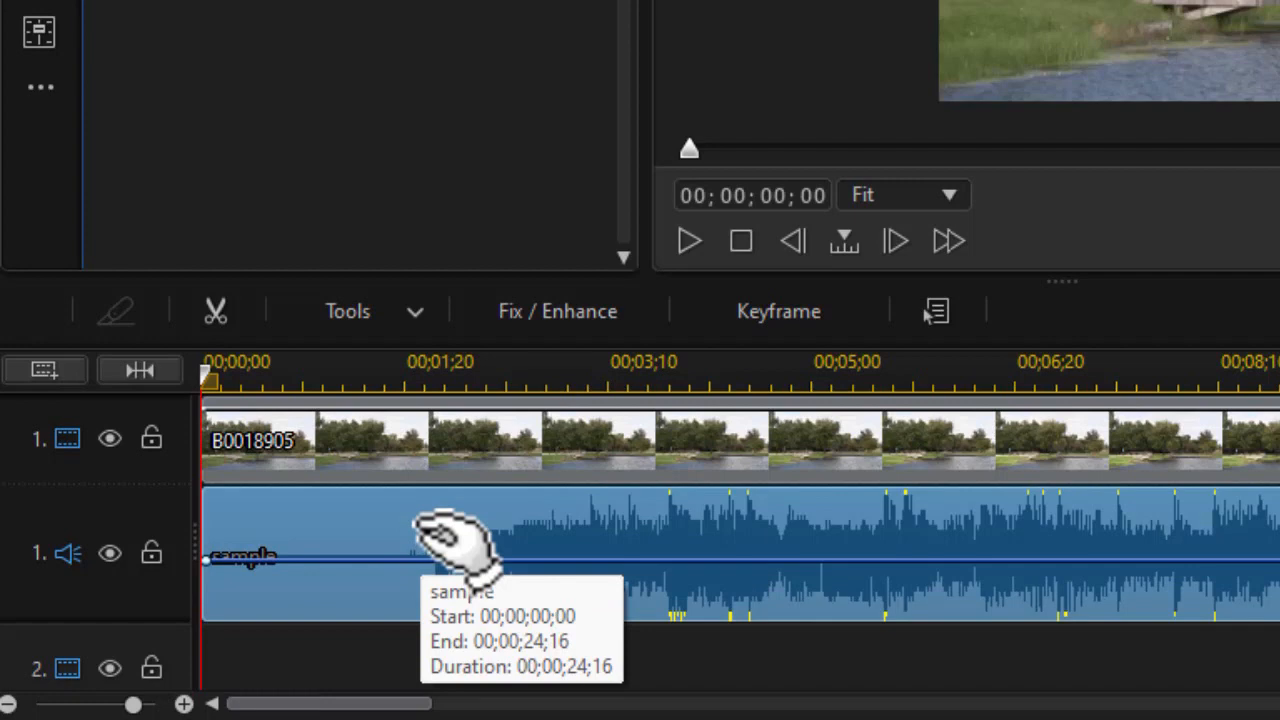
{"action": "right_click", "coordinate": [436, 550]}
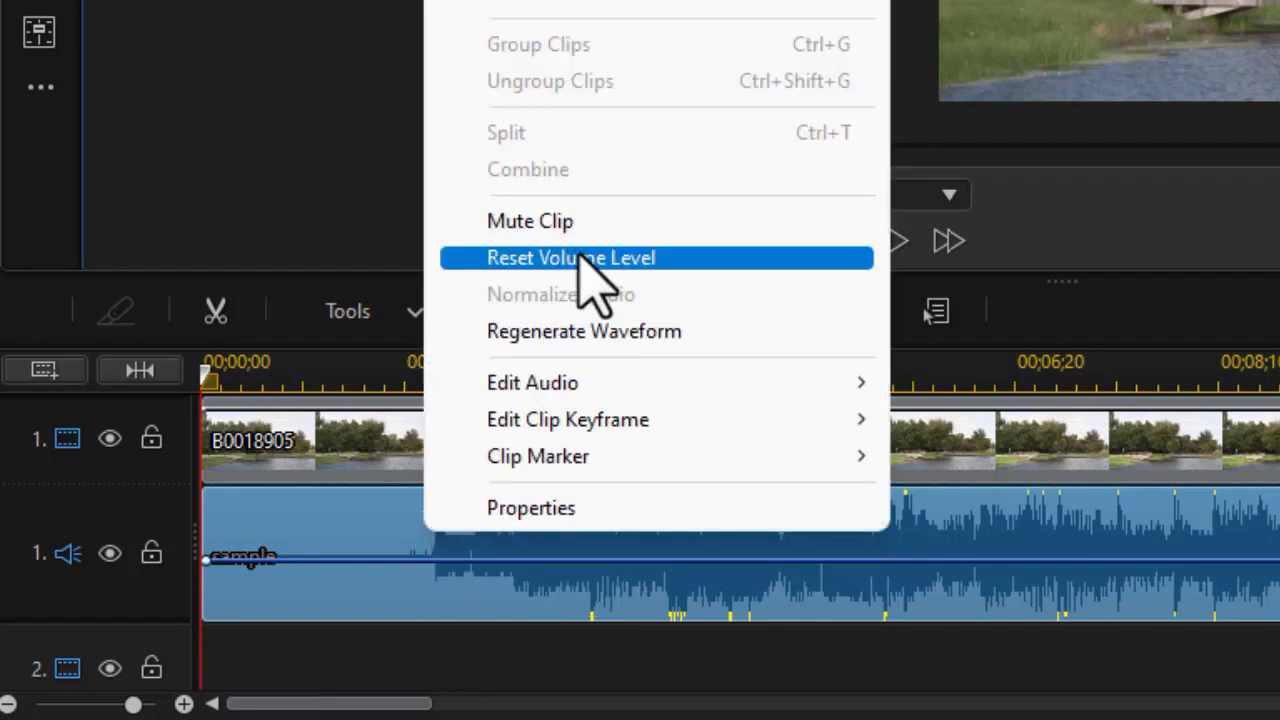
{"action": "left_click", "coordinate": [570, 256]}
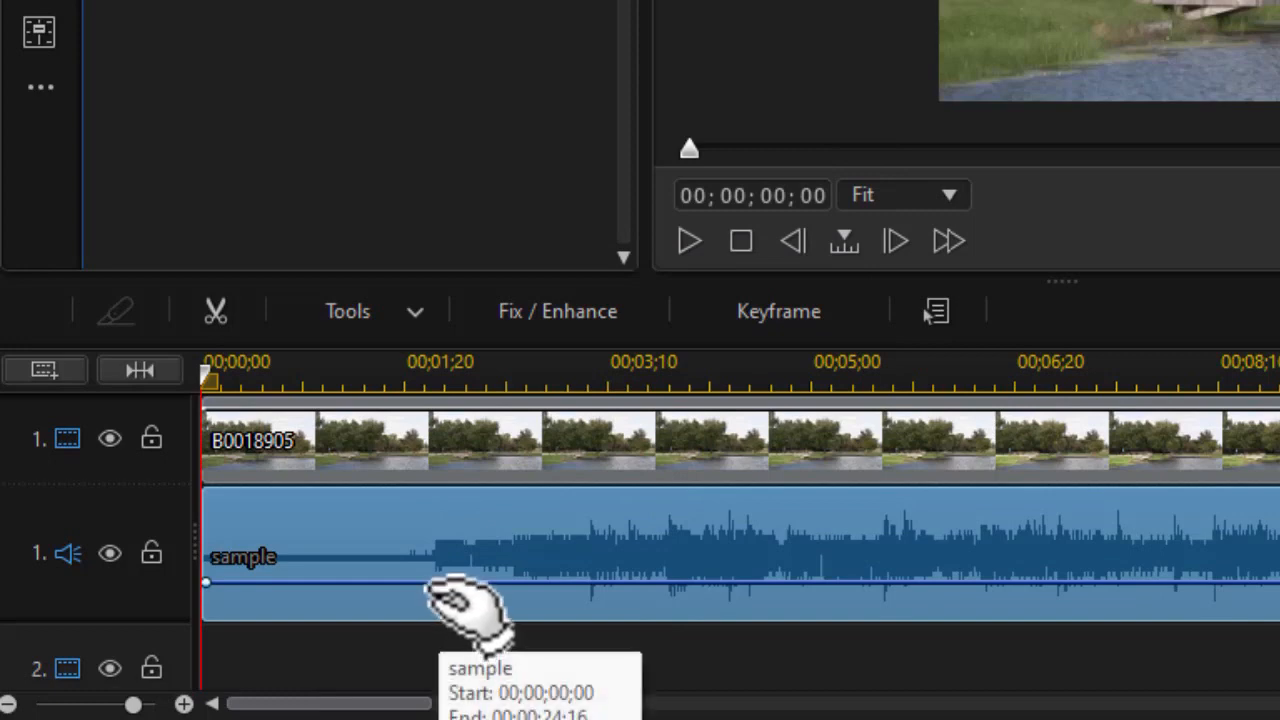
{"action": "mouse_move", "coordinate": [440, 560]}
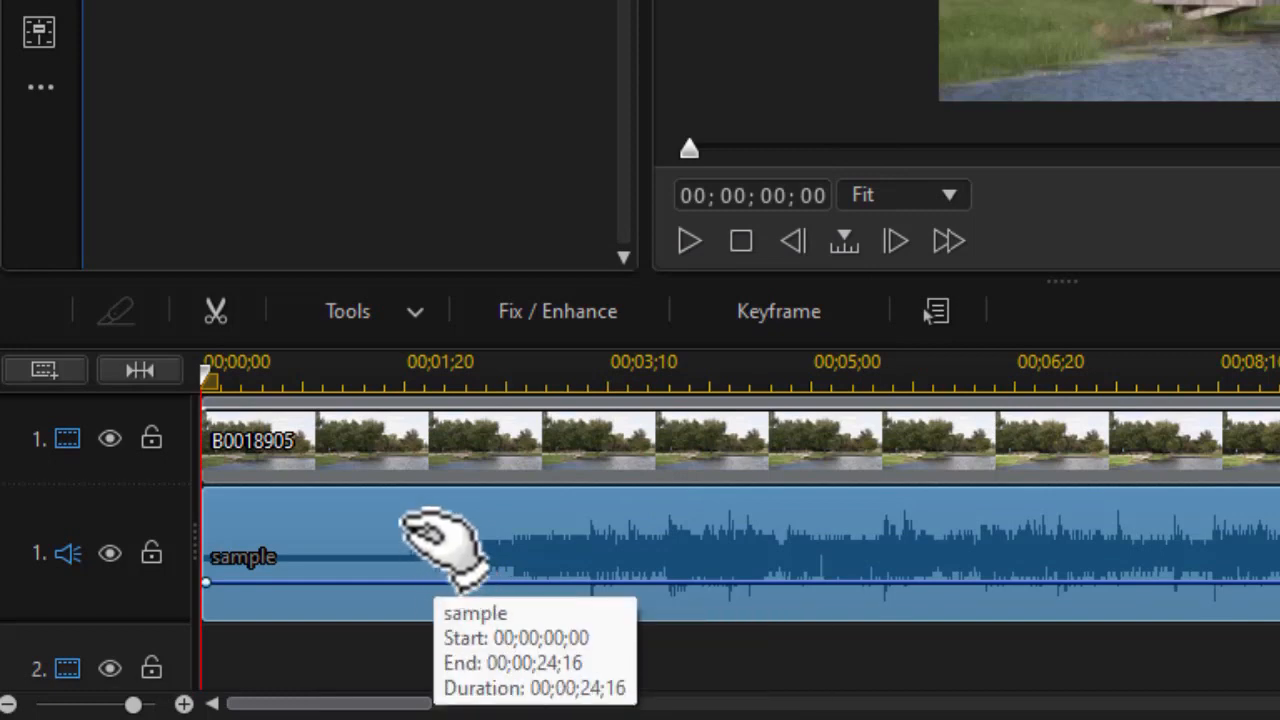
{"action": "mouse_move", "coordinate": [370, 540]}
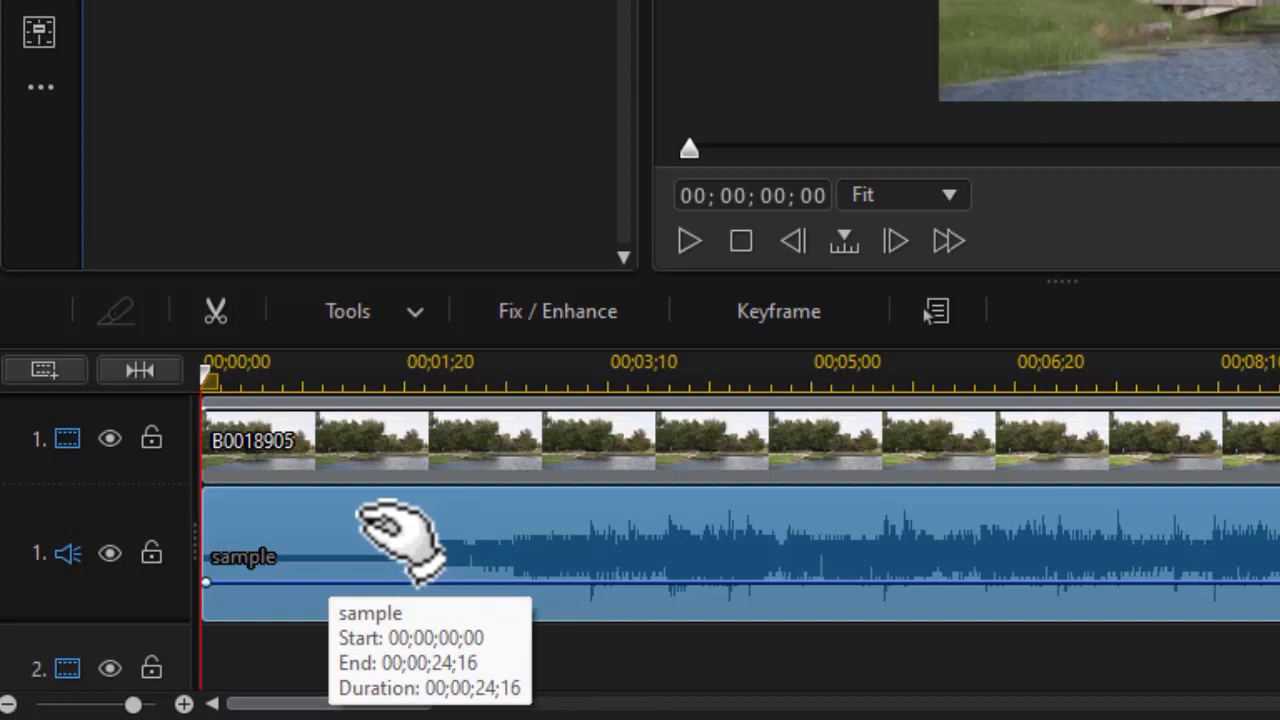
{"action": "mouse_move", "coordinate": [370, 550]}
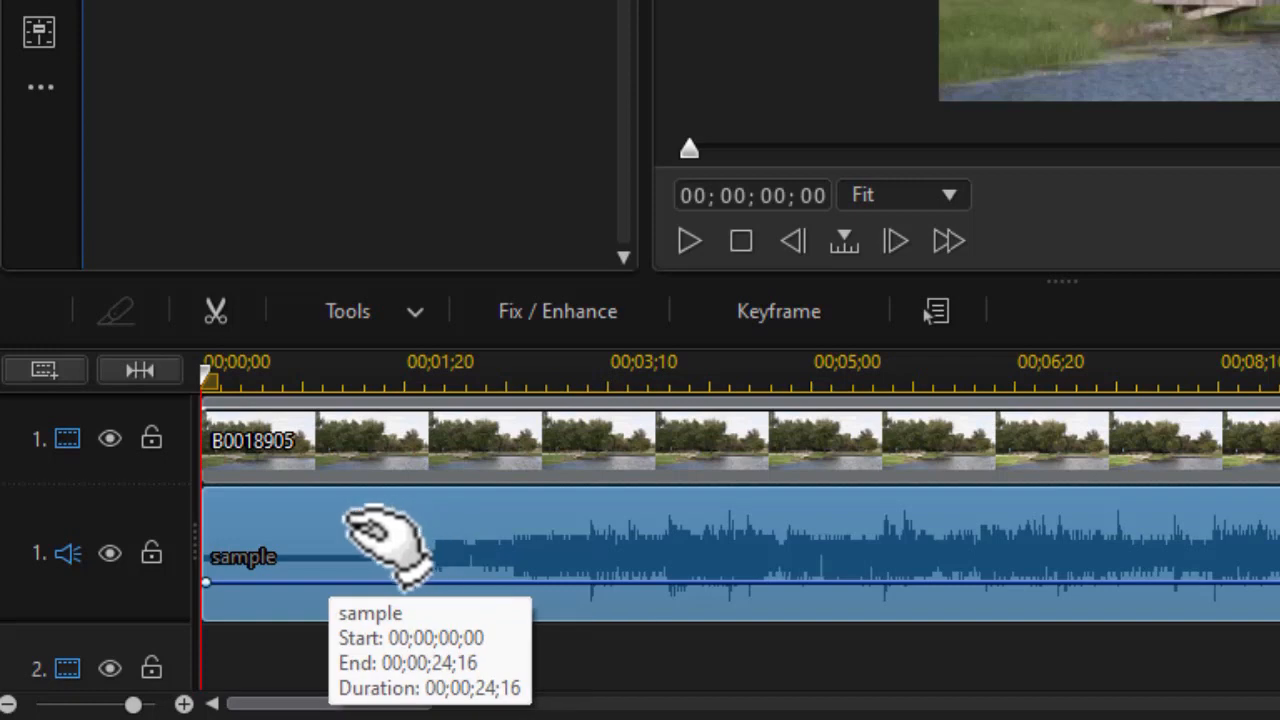
{"action": "mouse_move", "coordinate": [212, 580]}
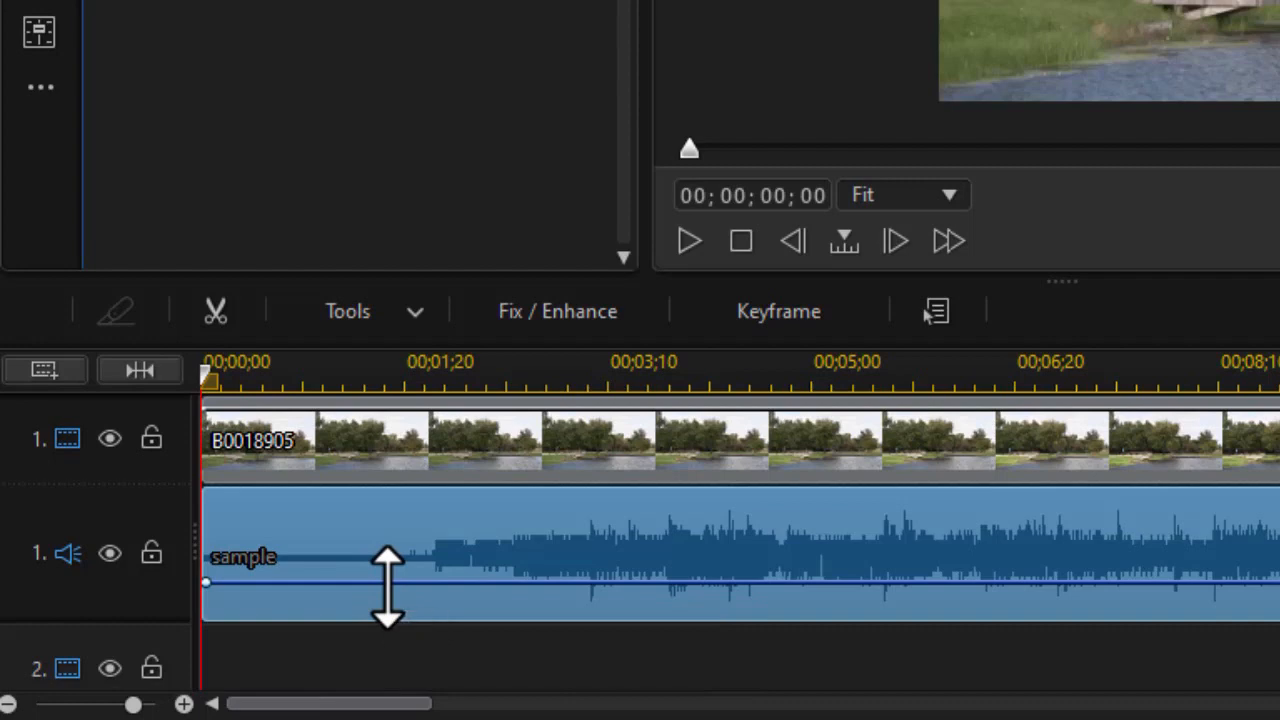
Step: Add a volume keyframe, drop the starting volume to silence, and push the fade-in end later
{"action": "left_click", "coordinate": [398, 586]}
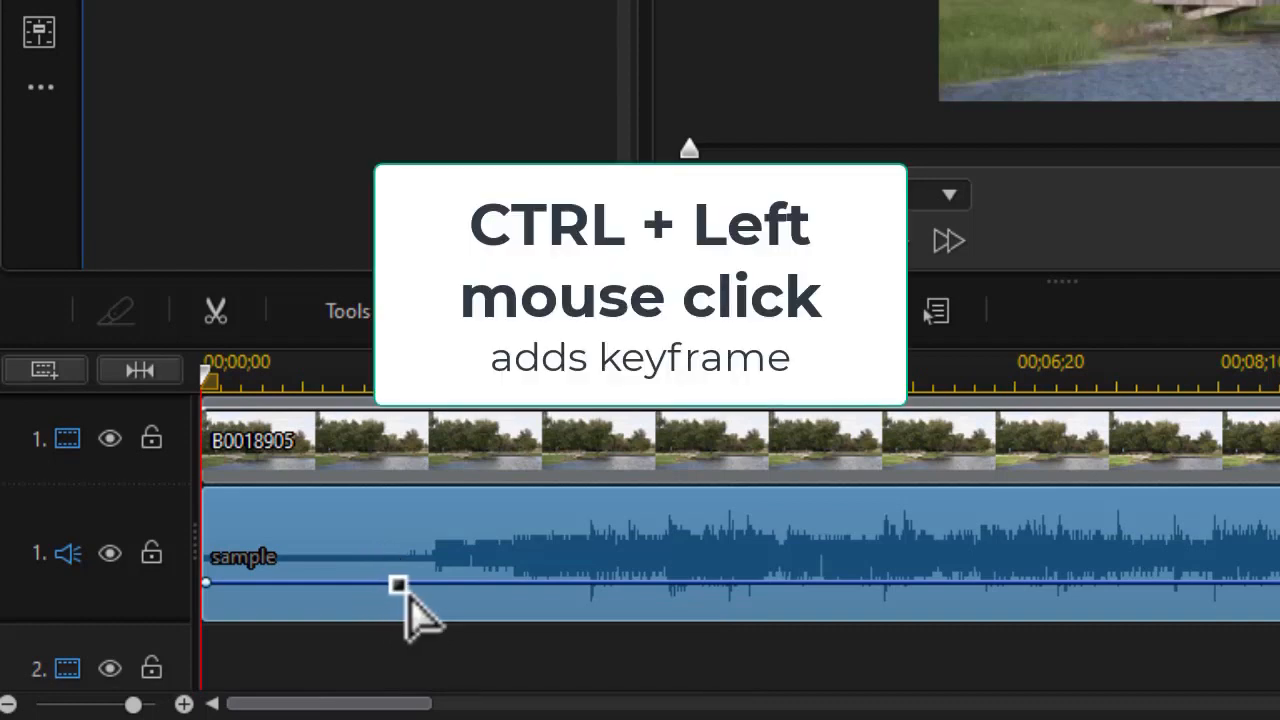
{"action": "left_click", "coordinate": [400, 588]}
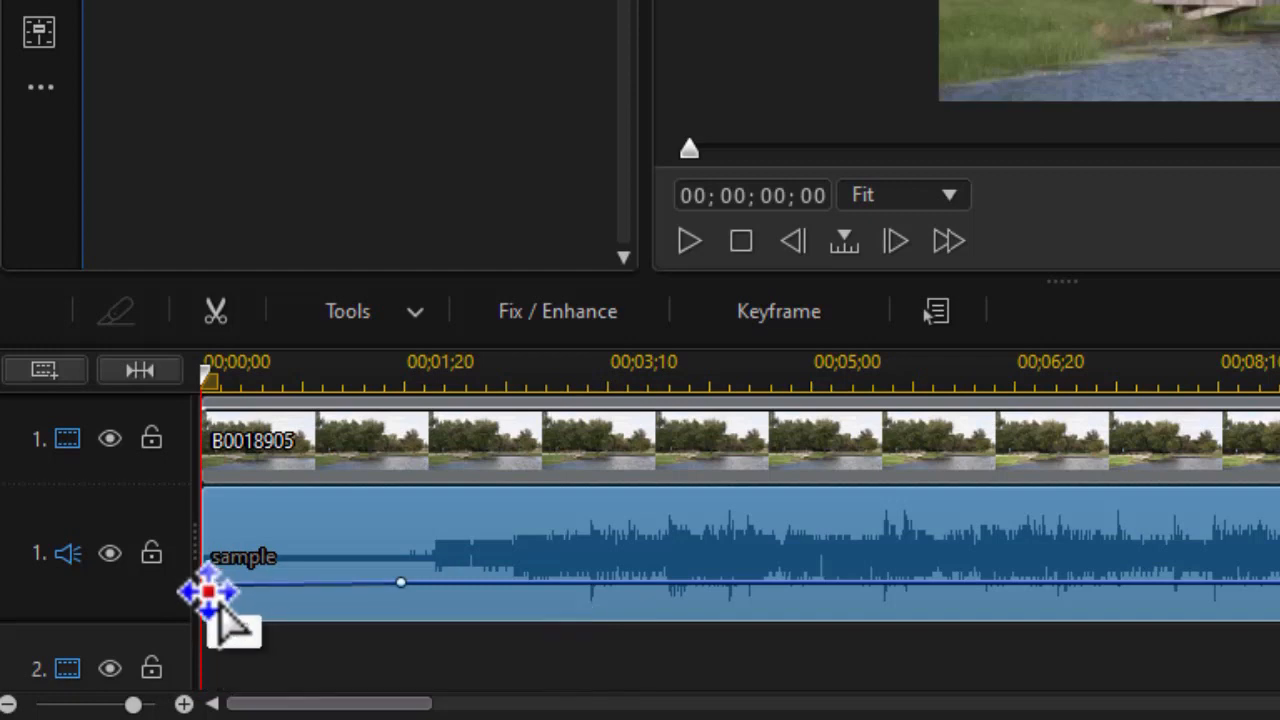
{"action": "left_click_drag", "start_coordinate": [208, 590], "coordinate": [208, 636]}
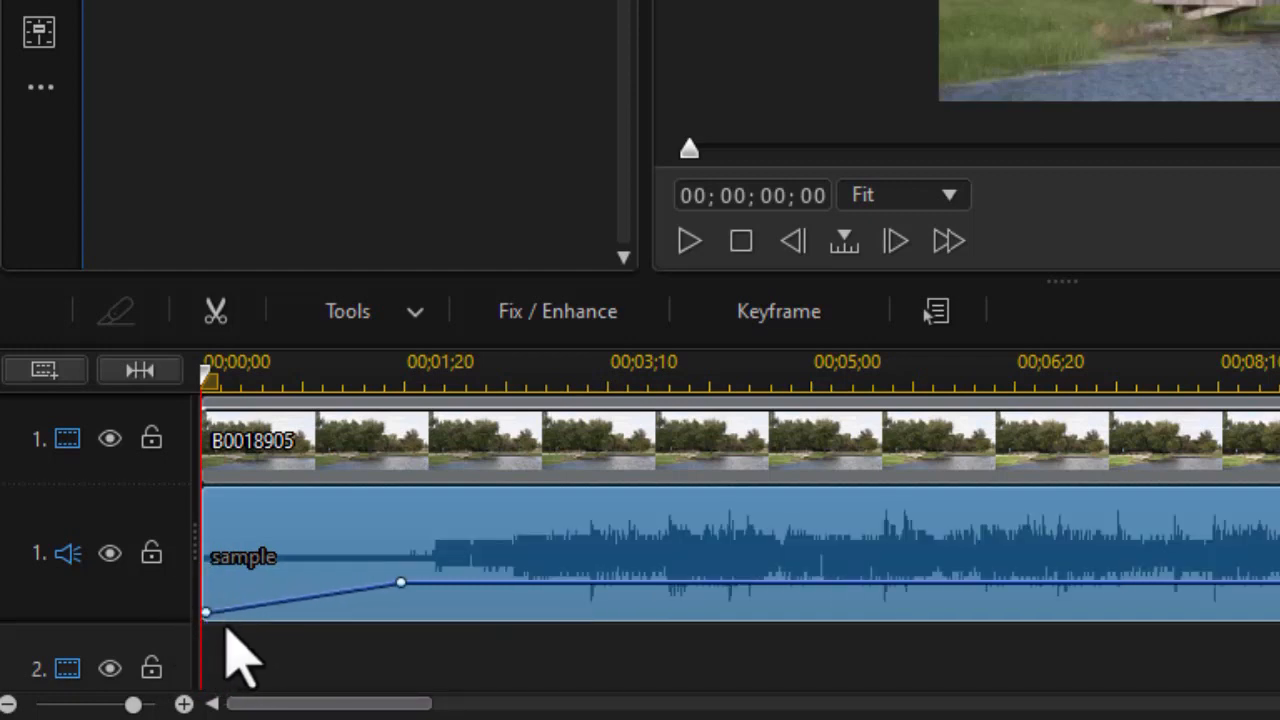
{"action": "mouse_move", "coordinate": [208, 612]}
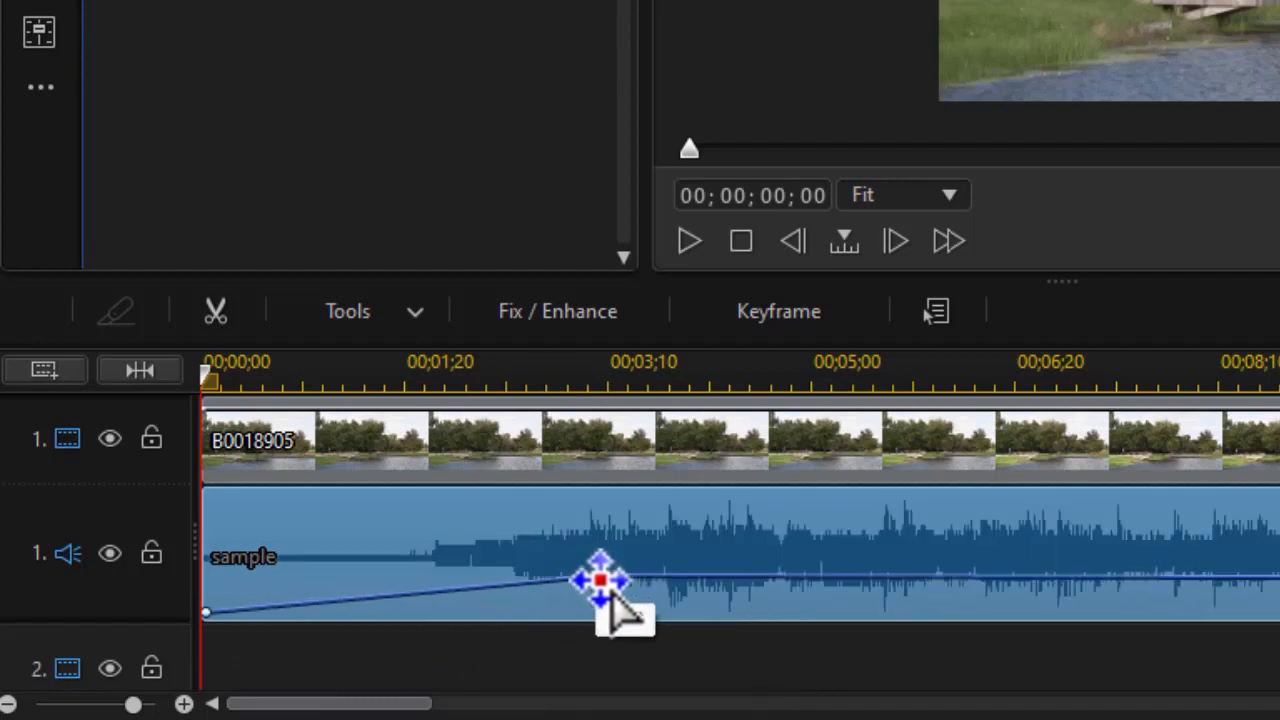
{"action": "left_click_drag", "start_coordinate": [600, 578], "coordinate": [596, 584]}
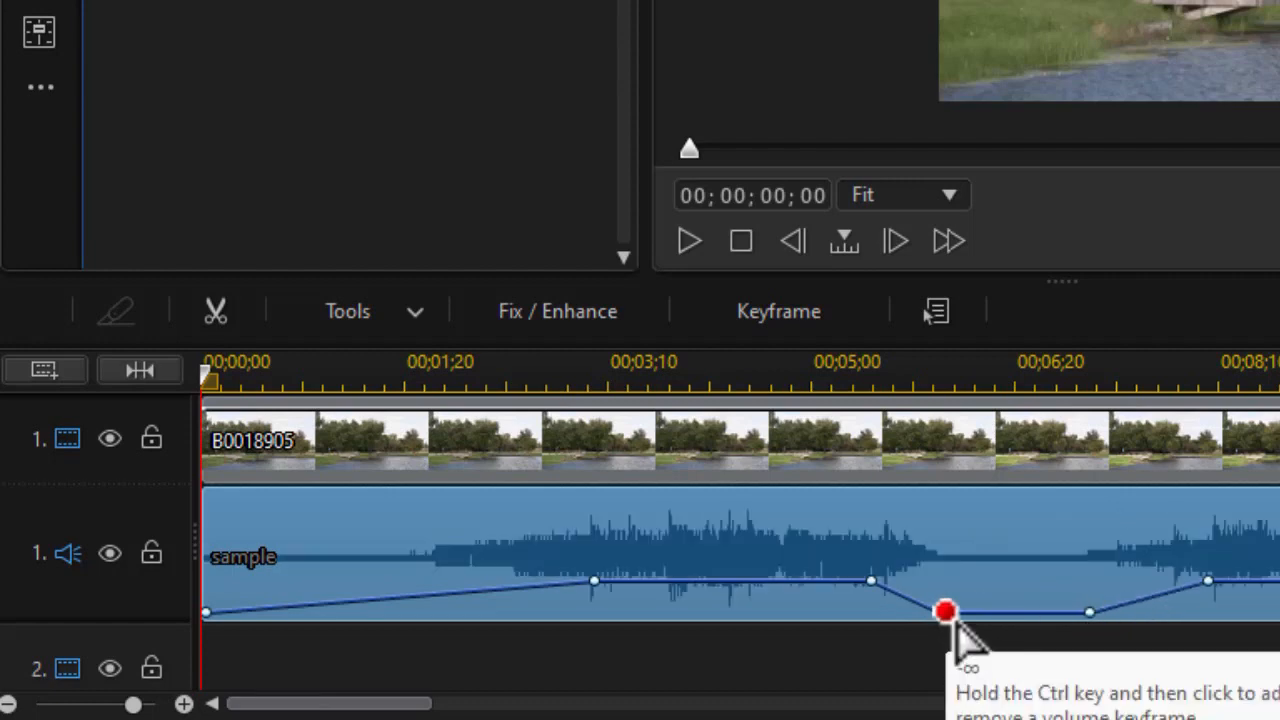
Step: Drop a mid-clip volume keyframe down to silence, creating a dip between two points
{"action": "left_click_drag", "start_coordinate": [944, 610], "coordinate": [1090, 612]}
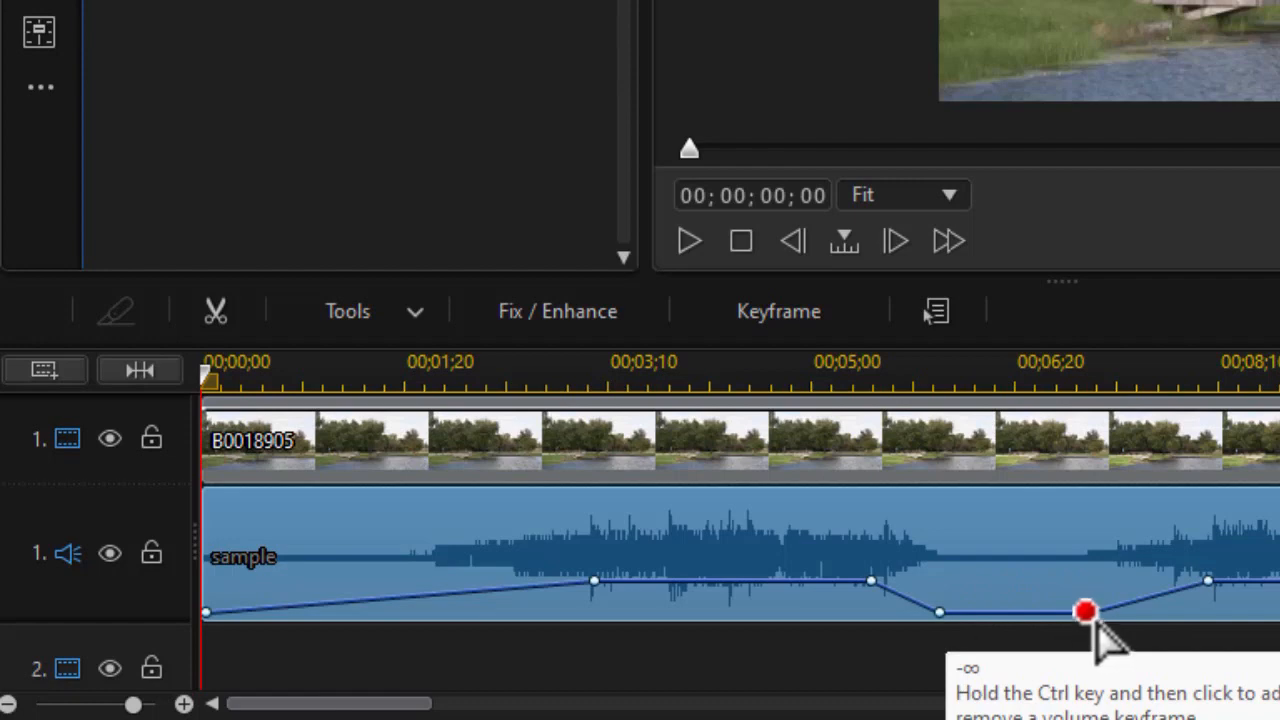
{"action": "mouse_move", "coordinate": [950, 640]}
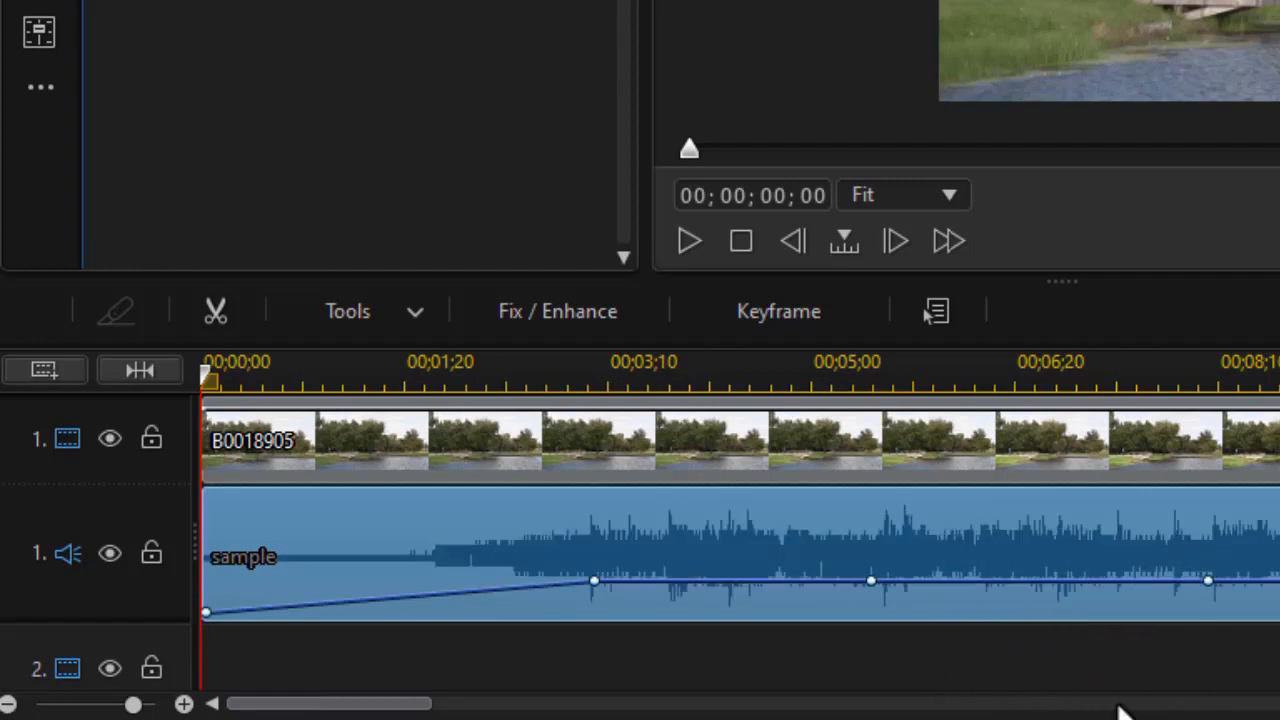
{"action": "mouse_move", "coordinate": [1004, 680]}
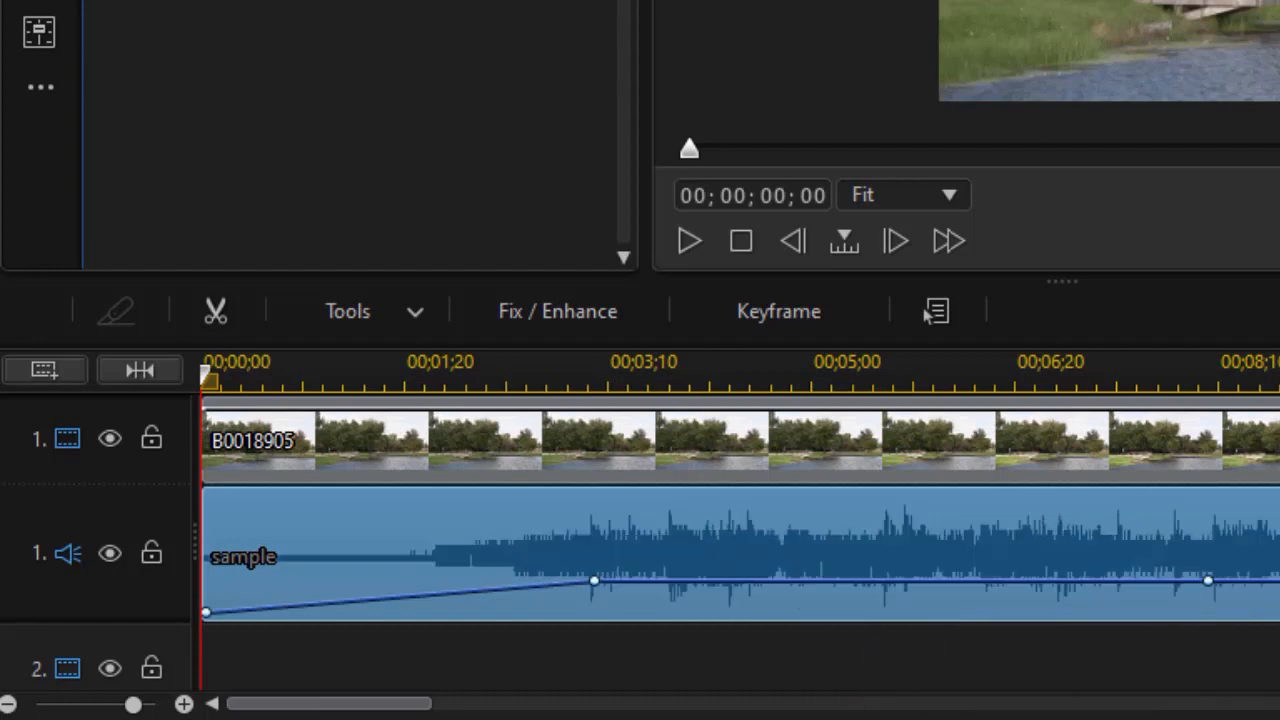
{"action": "mouse_move", "coordinate": [940, 690]}
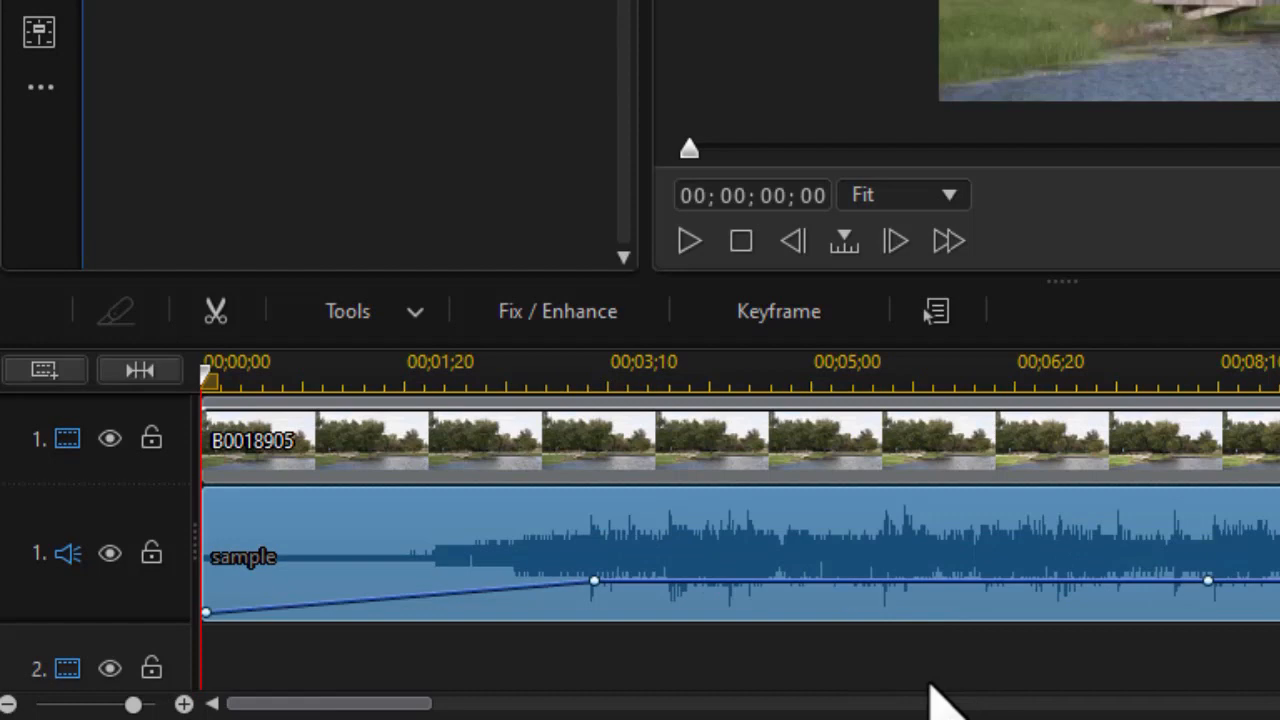
{"action": "mouse_move", "coordinate": [970, 630]}
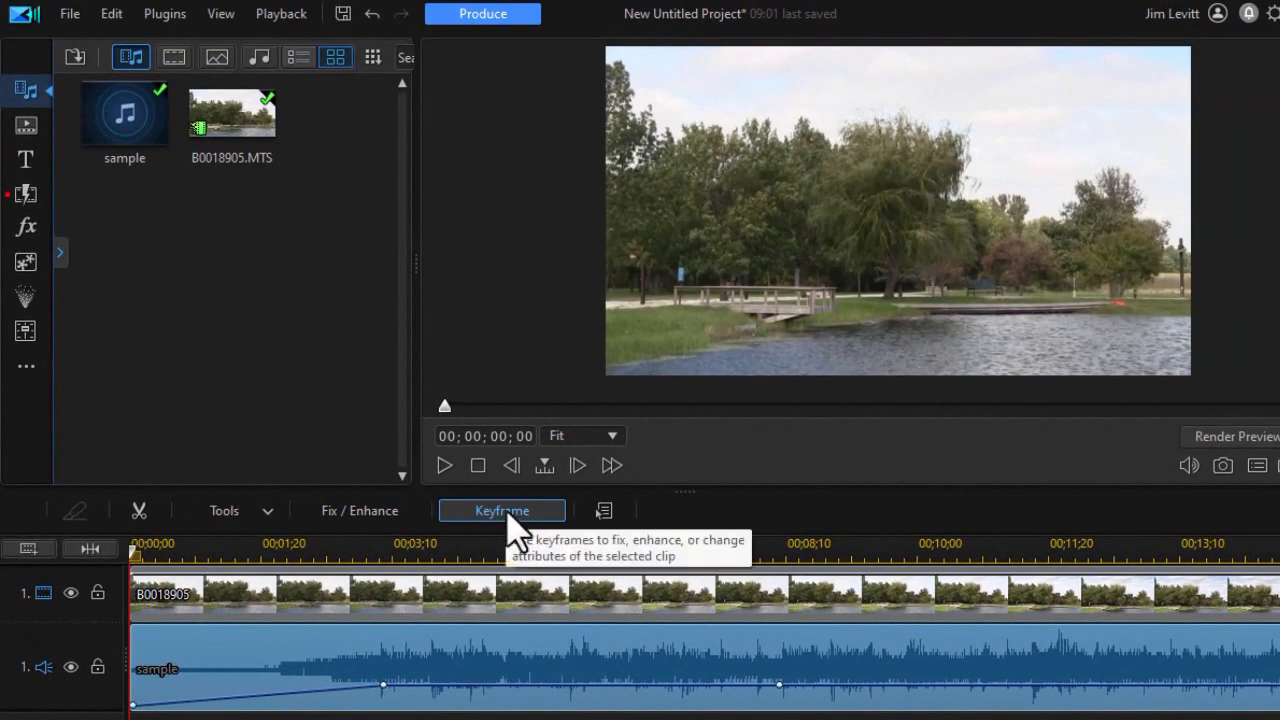
Step: Show the audio clip's volume keyframes in the Keyframe Settings editor
{"action": "left_click", "coordinate": [500, 510]}
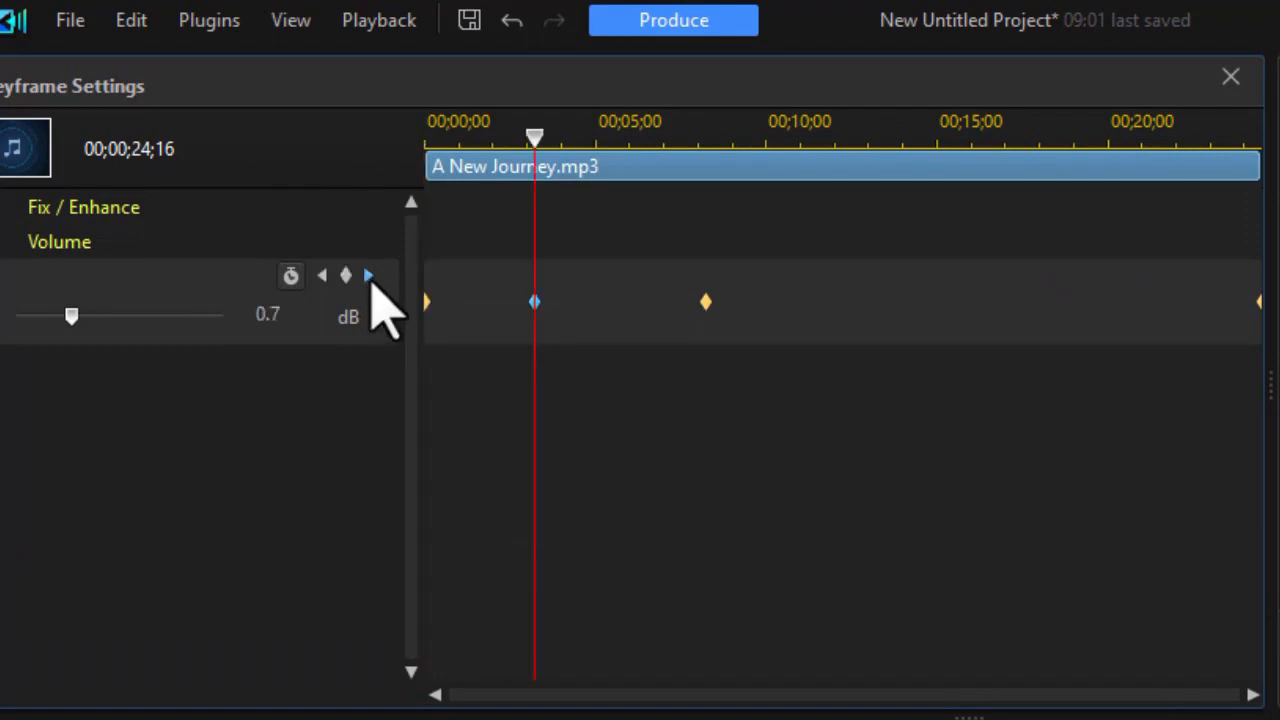
Step: At the next volume keyframe, nudge the slider around and enter exactly 0 dB
{"action": "left_click", "coordinate": [372, 276]}
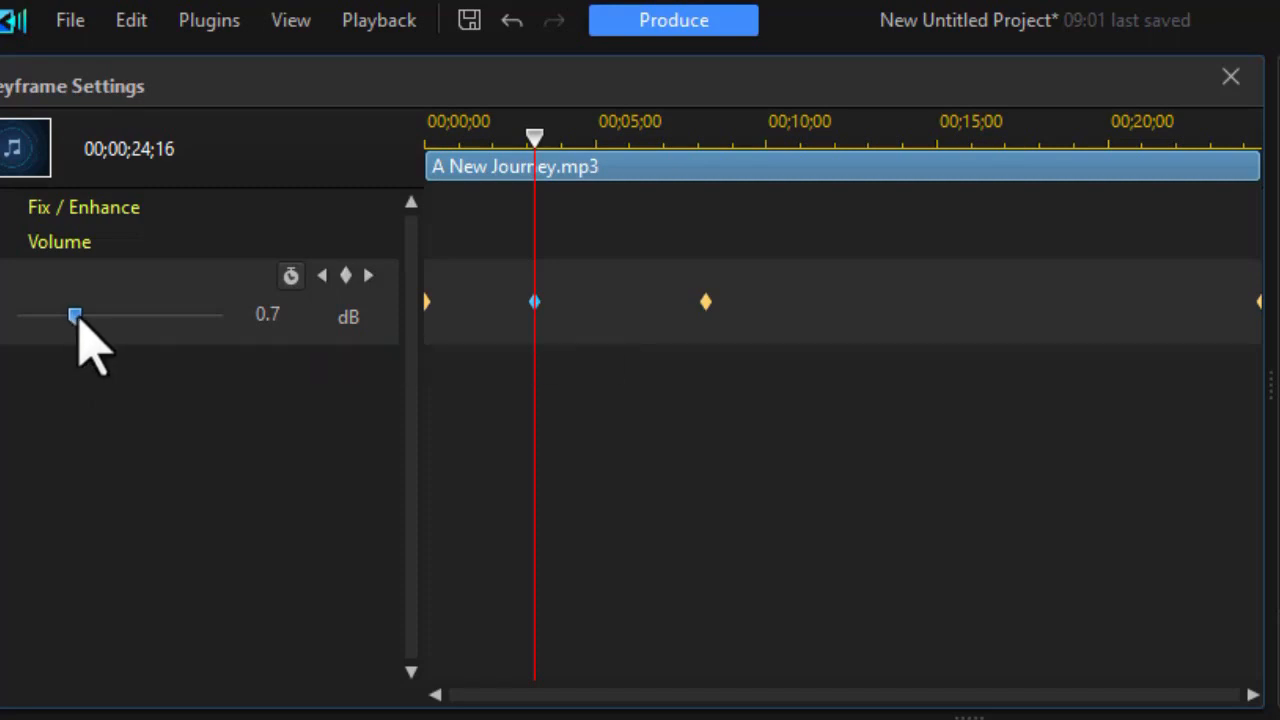
{"action": "left_click_drag", "start_coordinate": [76, 316], "coordinate": [222, 316]}
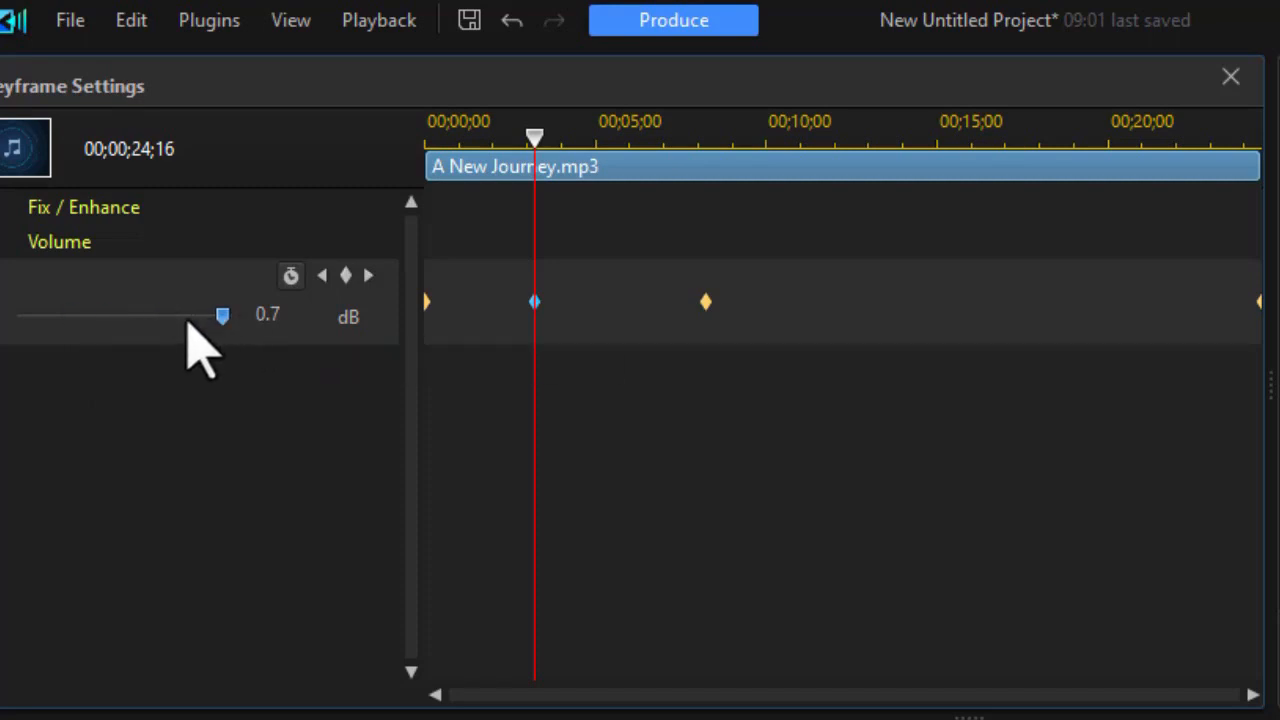
{"action": "left_click_drag", "start_coordinate": [220, 316], "coordinate": [96, 316]}
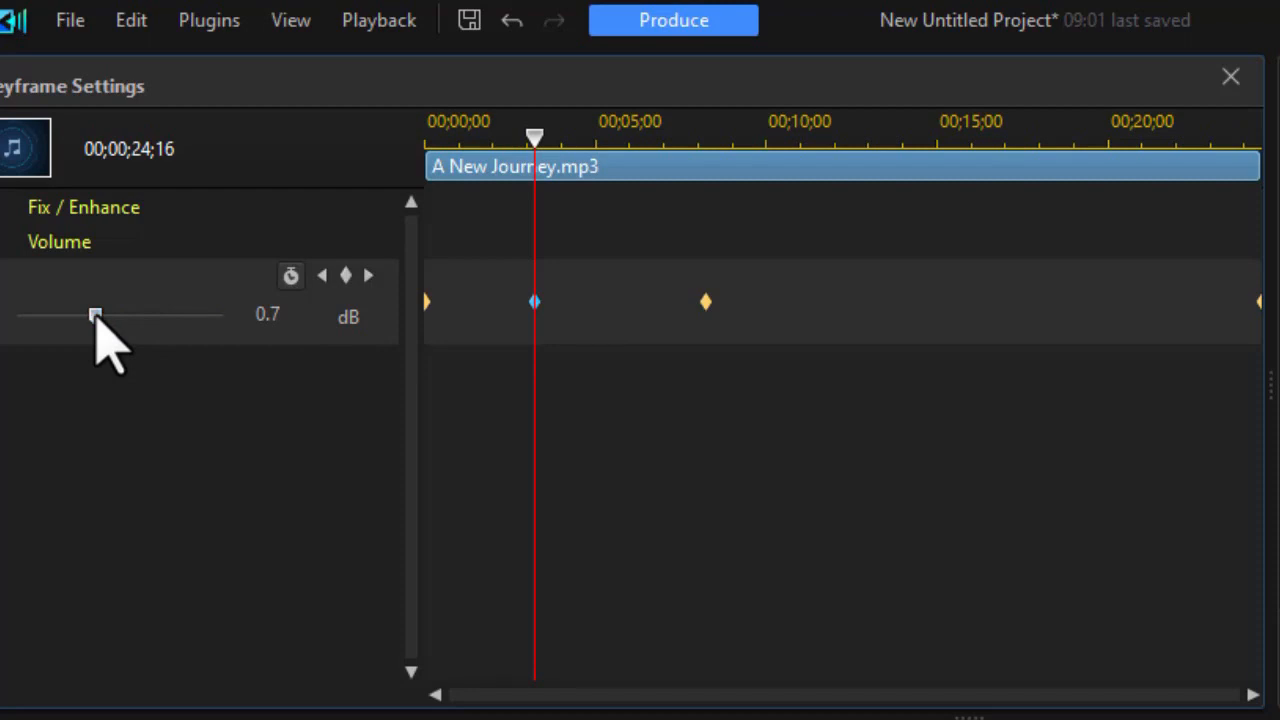
{"action": "left_click_drag", "start_coordinate": [94, 316], "coordinate": [94, 316]}
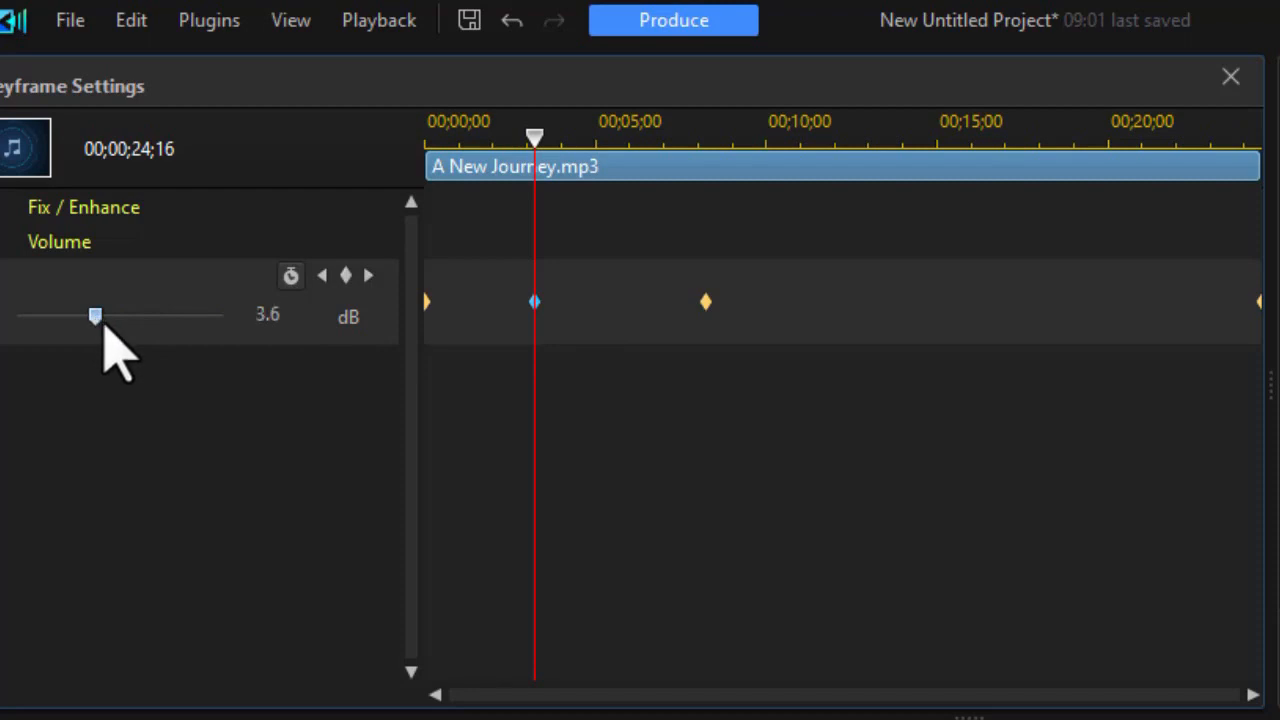
{"action": "double_click", "coordinate": [268, 316]}
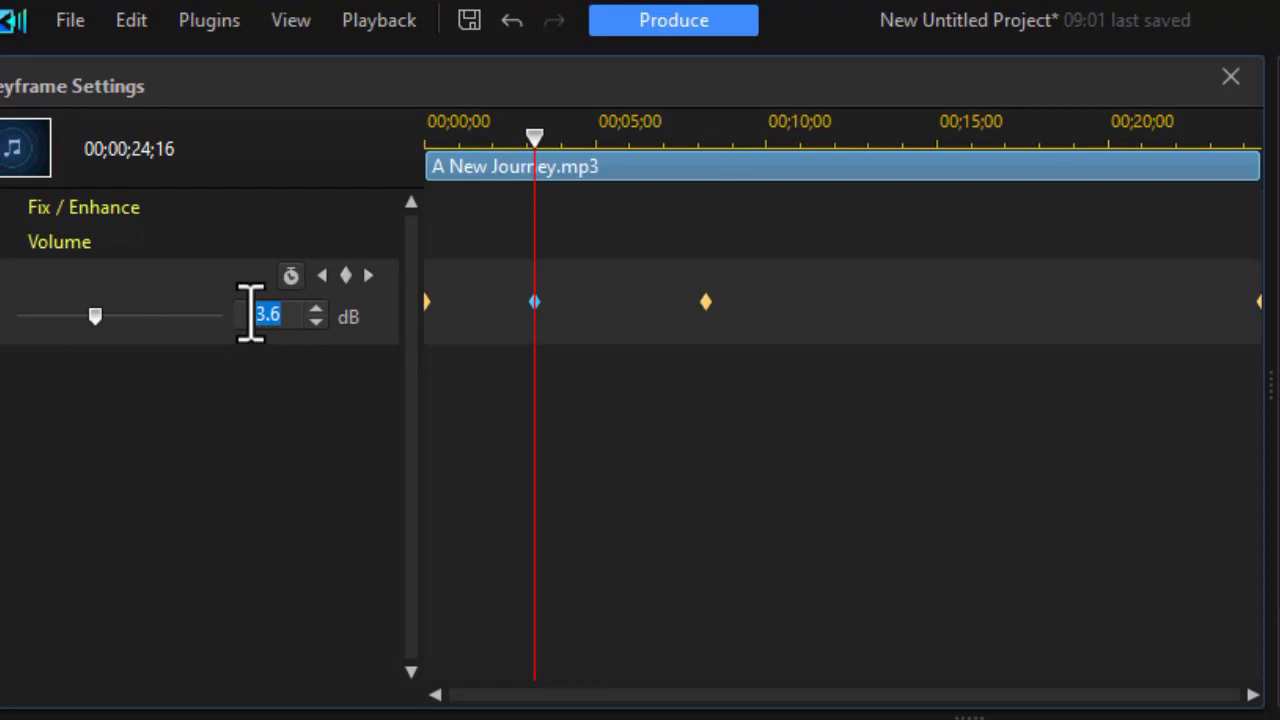
{"action": "type", "text": "0.0"}
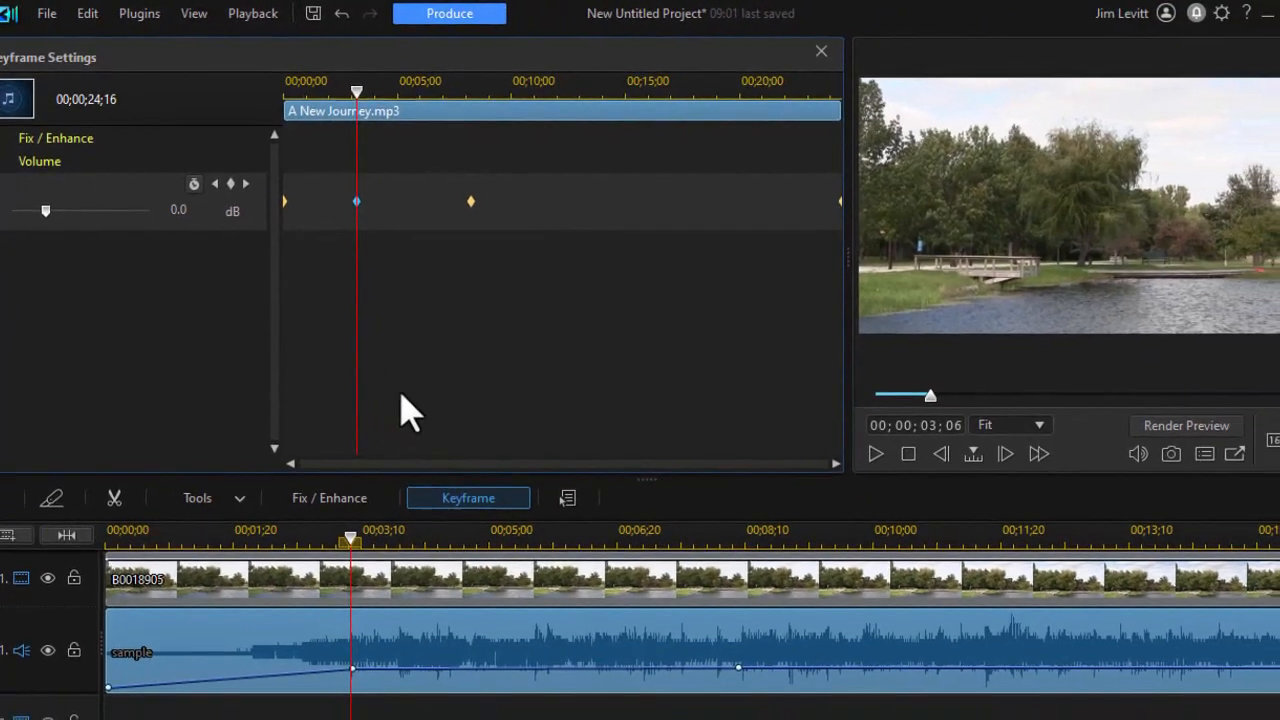
{"action": "mouse_move", "coordinate": [360, 680]}
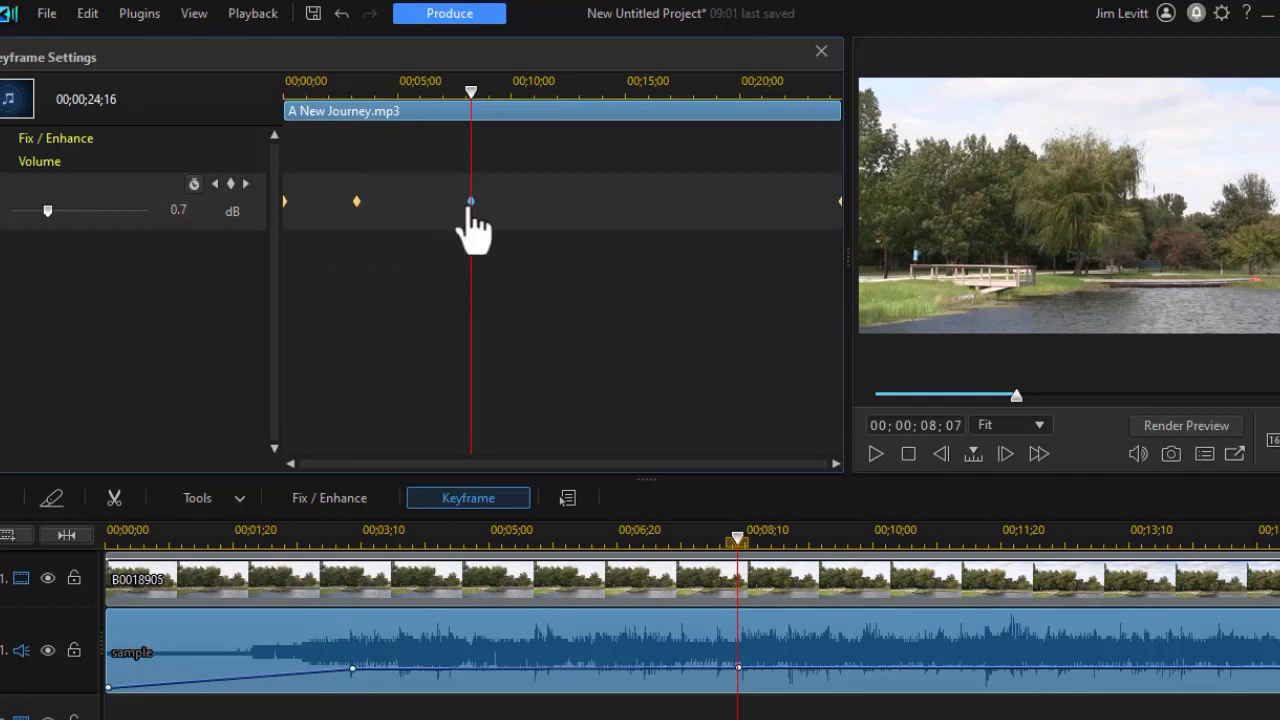
Step: Duplicate the 8-second keyframe from its next one, and add a 16;01 keyframe duplicated from next
{"action": "right_click", "coordinate": [468, 202]}
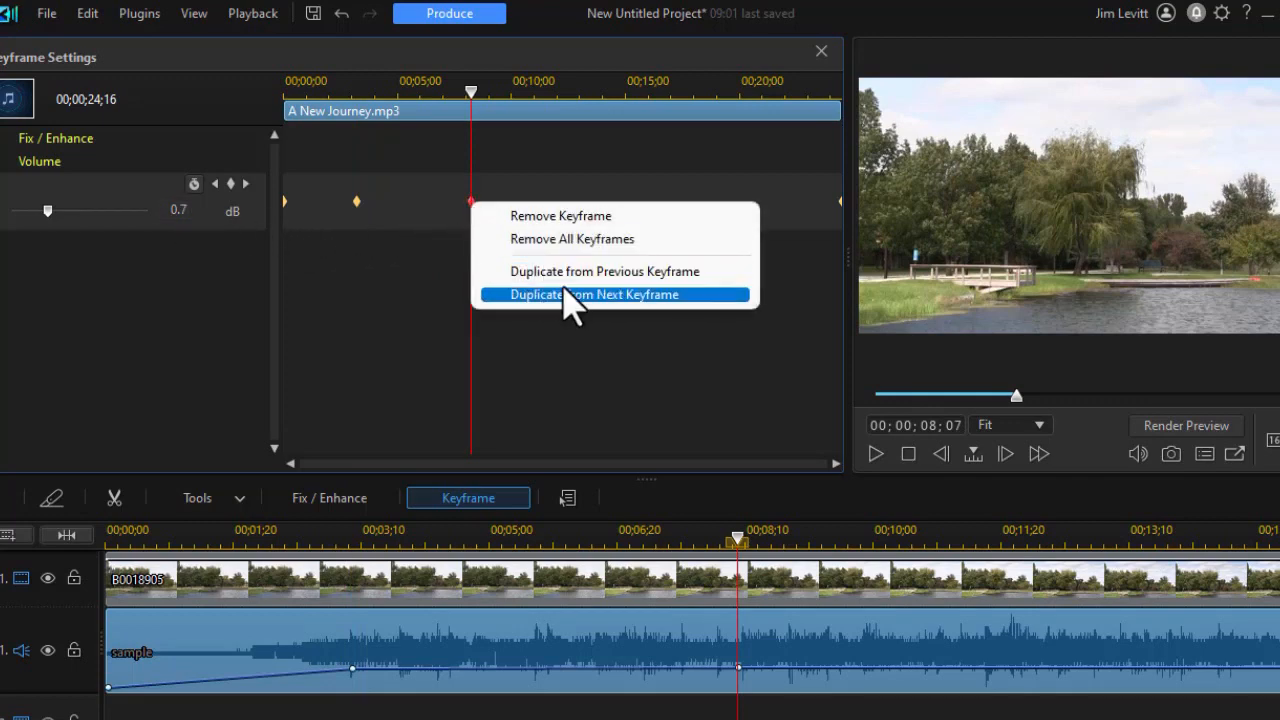
{"action": "left_click", "coordinate": [592, 294]}
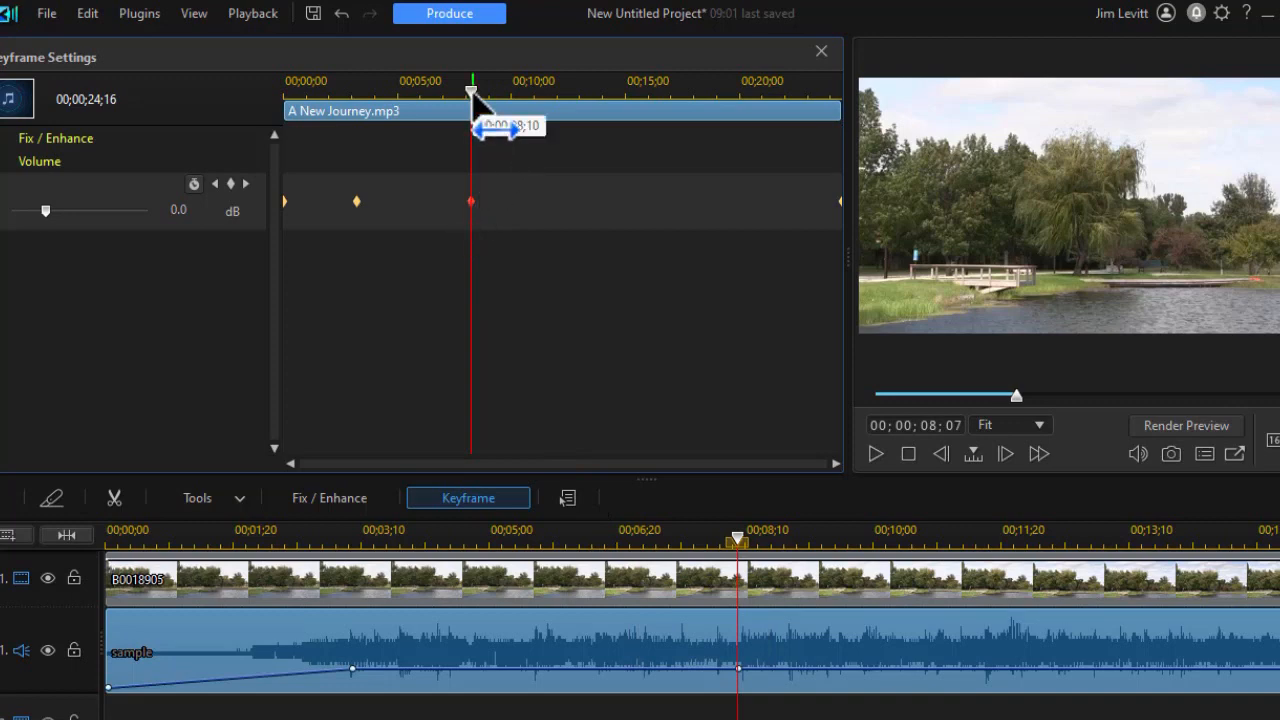
{"action": "mouse_move", "coordinate": [630, 130]}
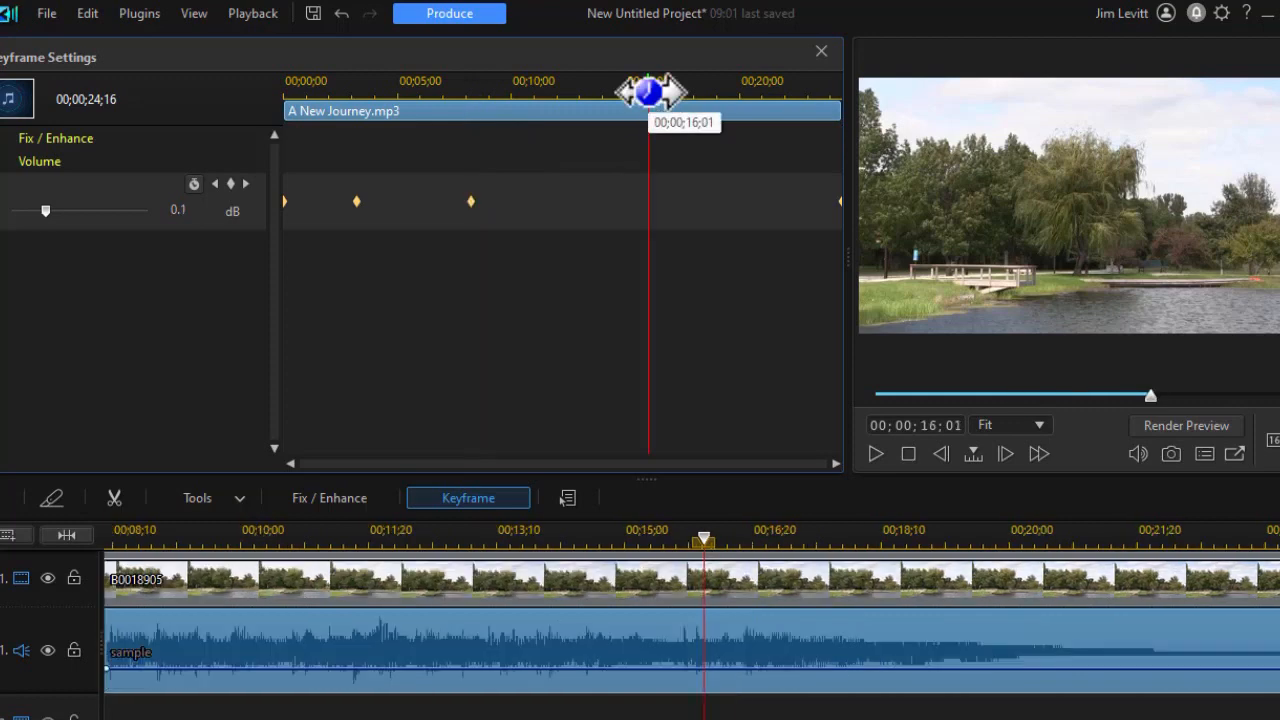
{"action": "right_click", "coordinate": [648, 200]}
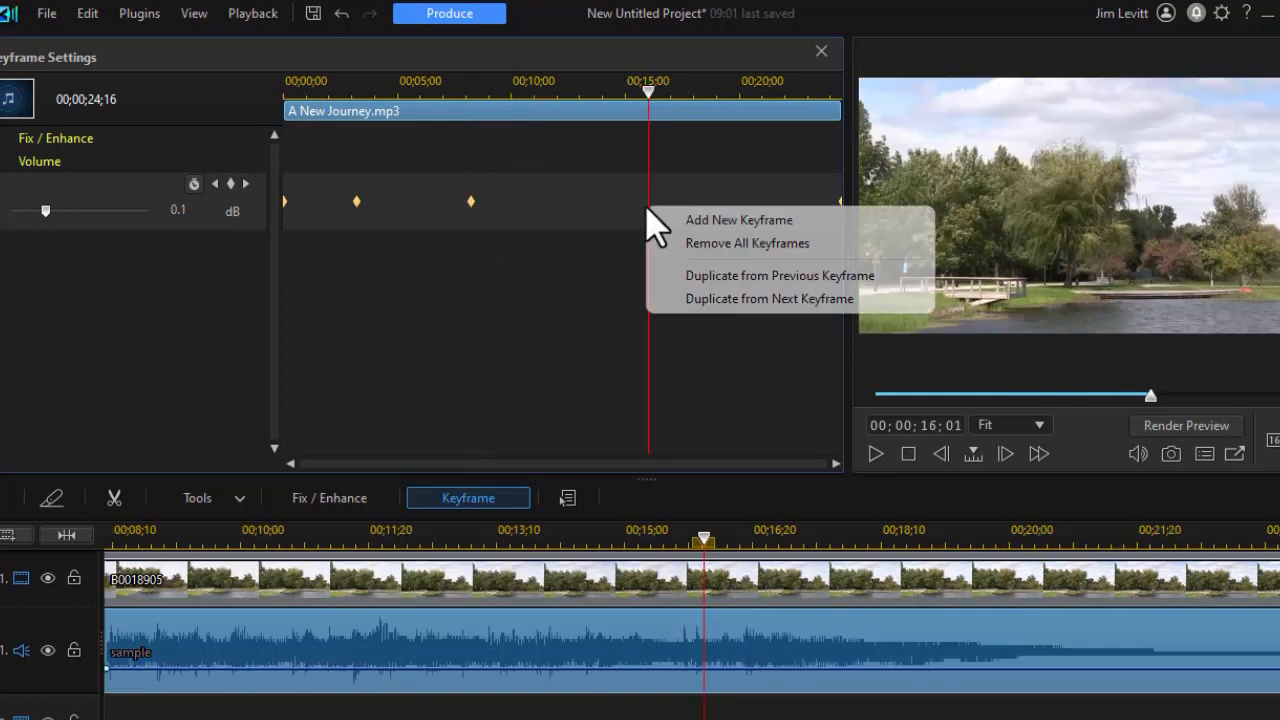
{"action": "mouse_move", "coordinate": [718, 240]}
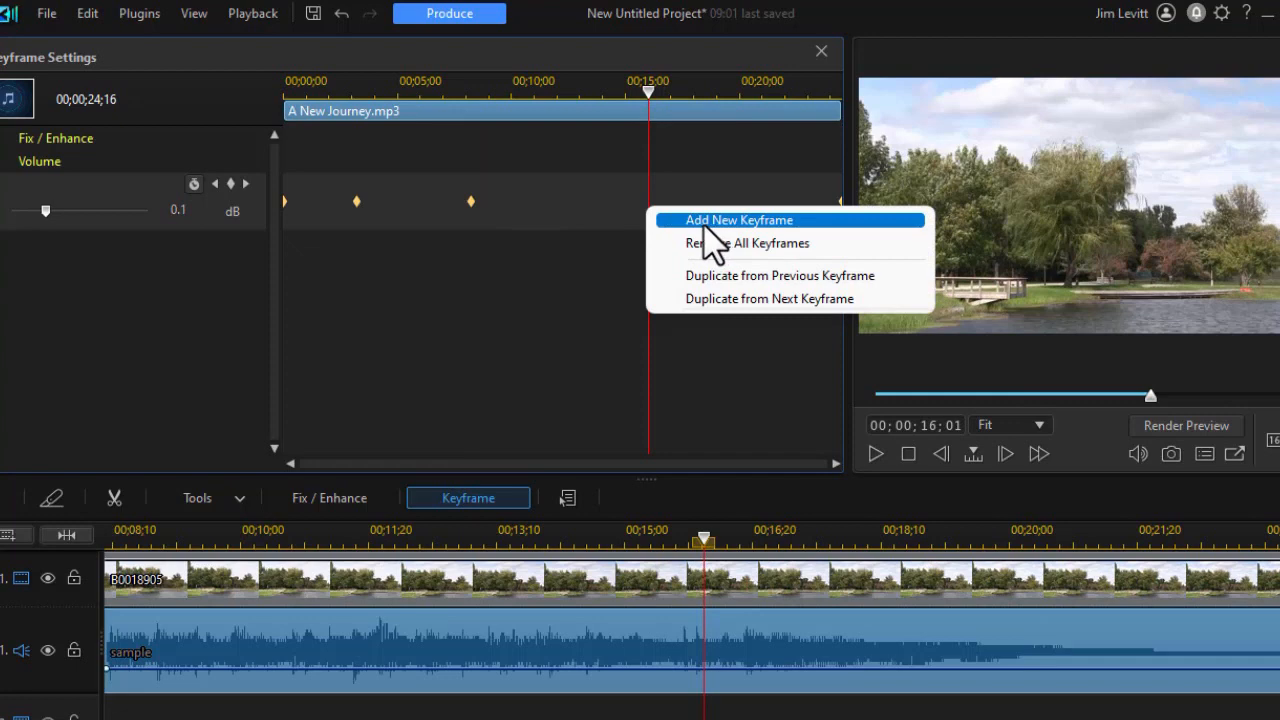
{"action": "mouse_move", "coordinate": [724, 312]}
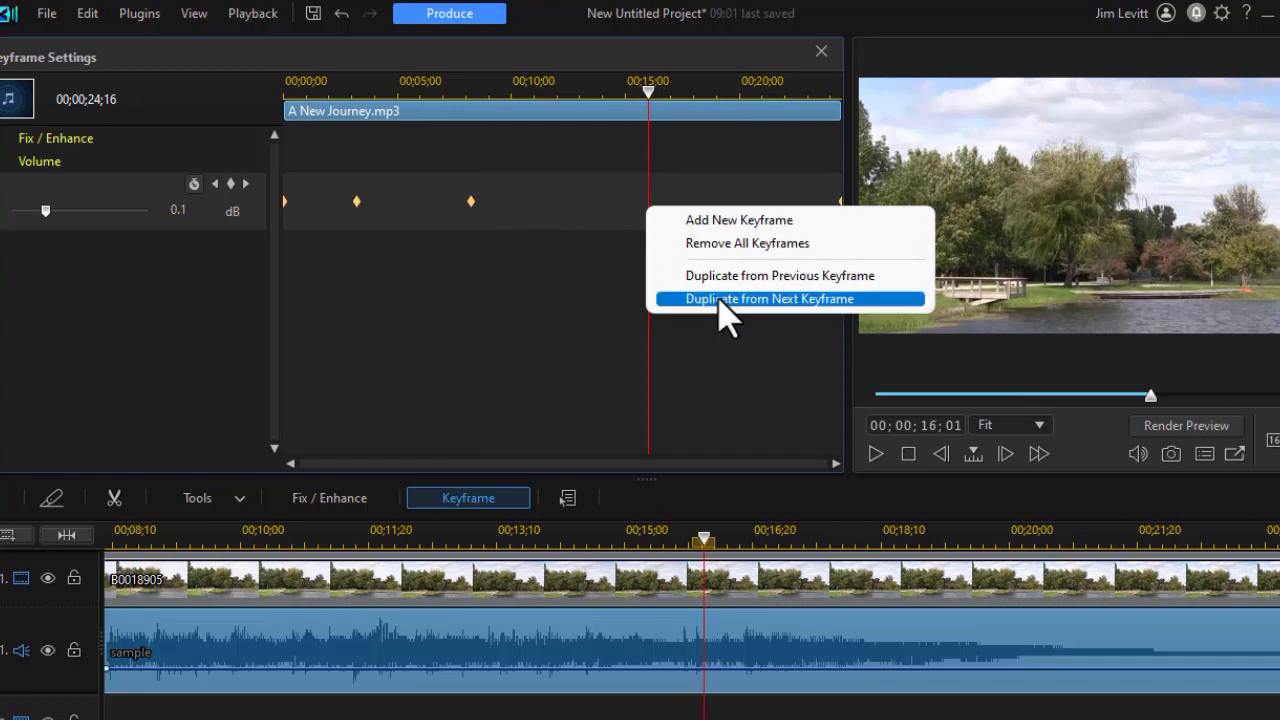
{"action": "left_click", "coordinate": [772, 298]}
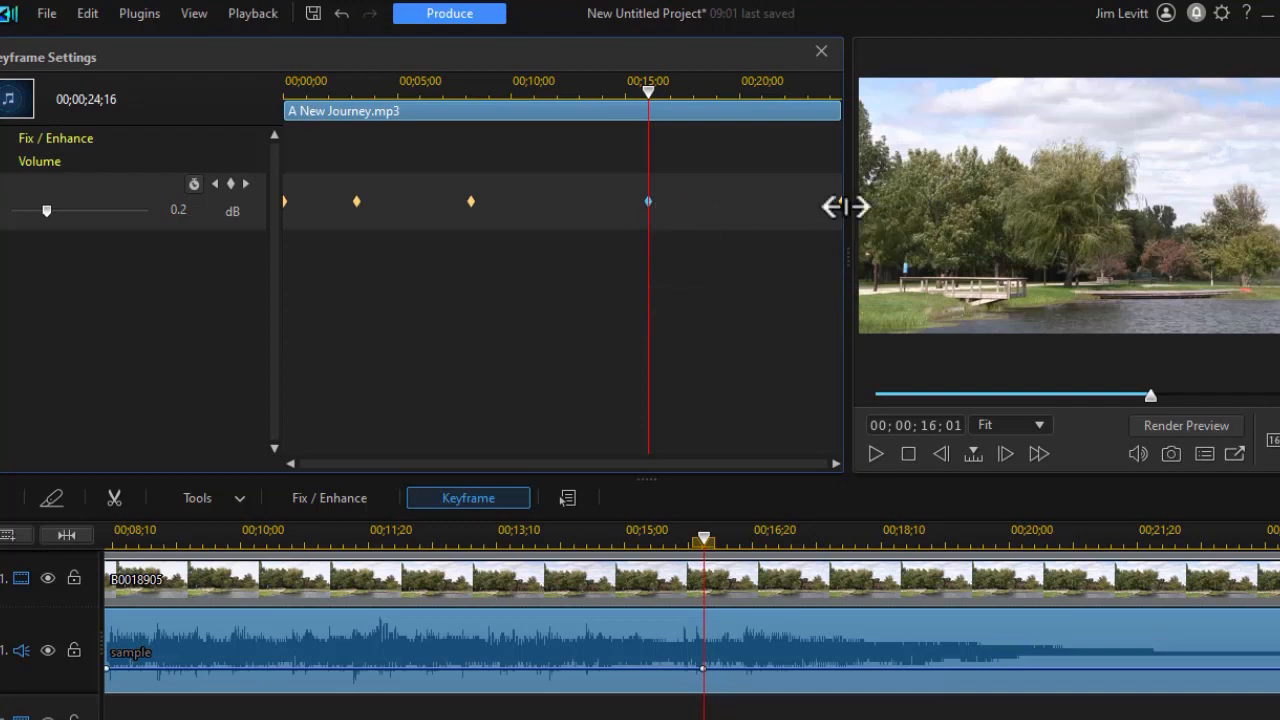
{"action": "mouse_move", "coordinate": [844, 230]}
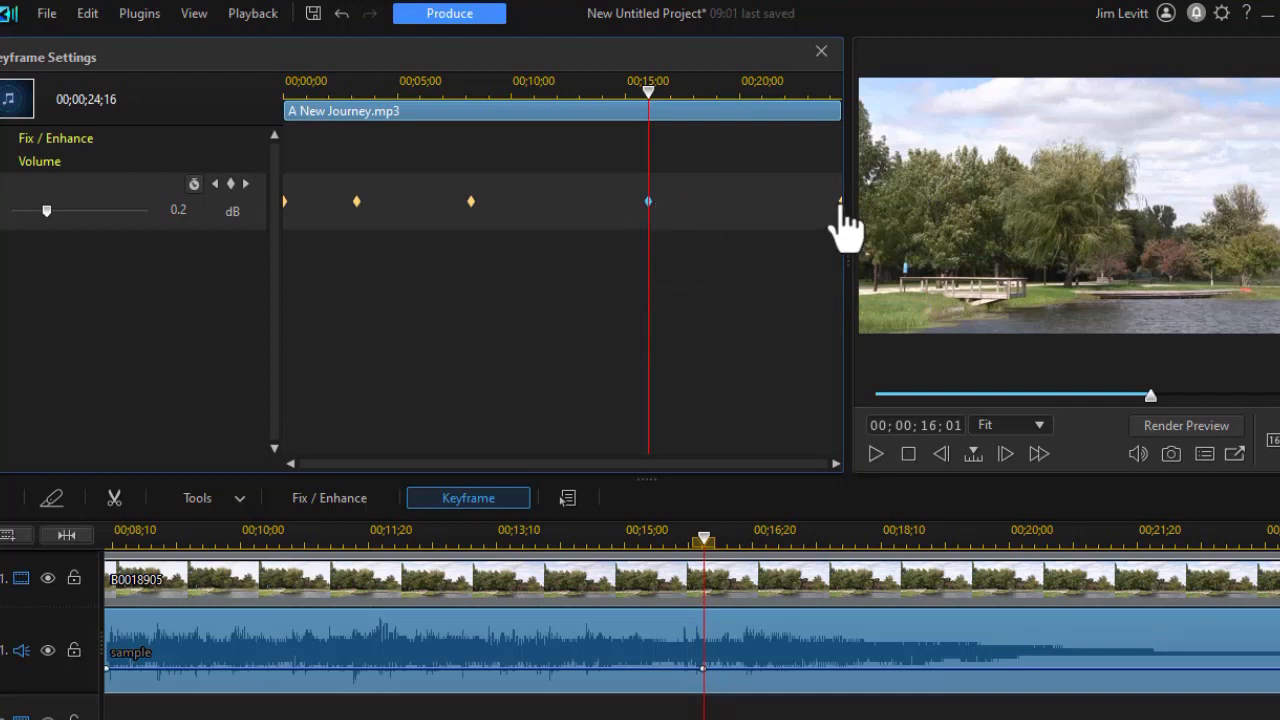
{"action": "mouse_move", "coordinate": [618, 230]}
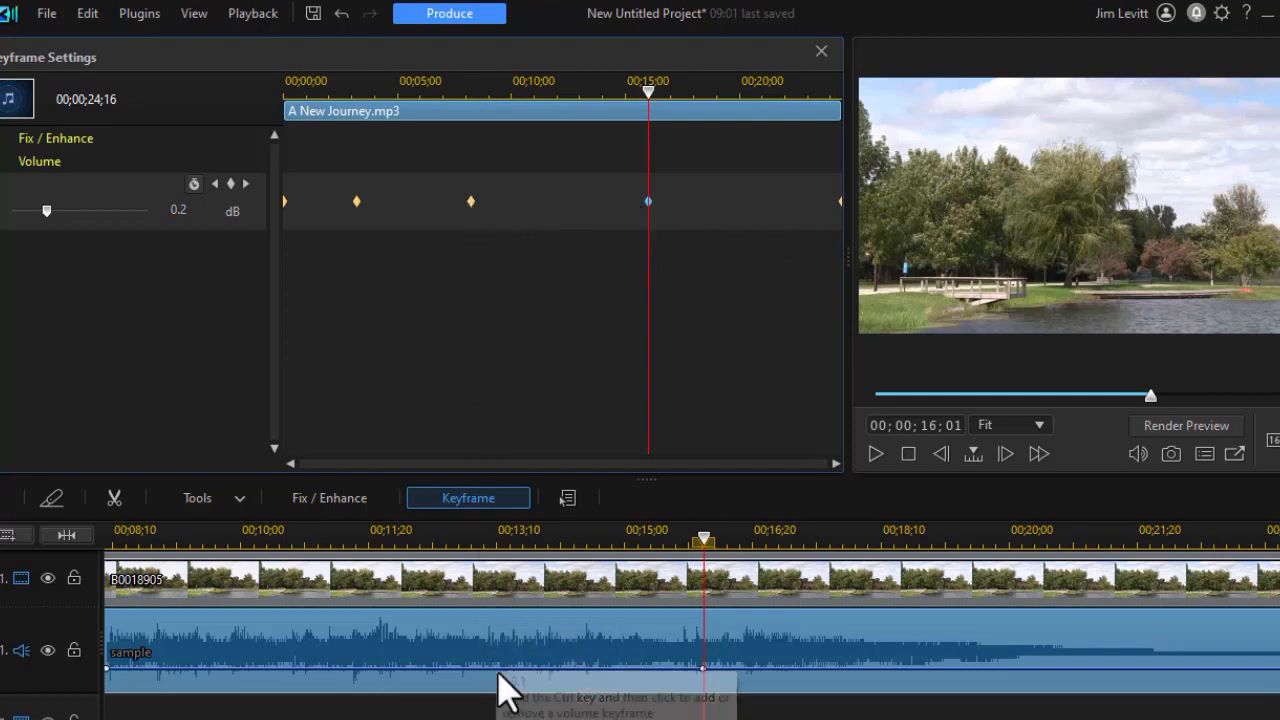
{"action": "mouse_move", "coordinate": [516, 320]}
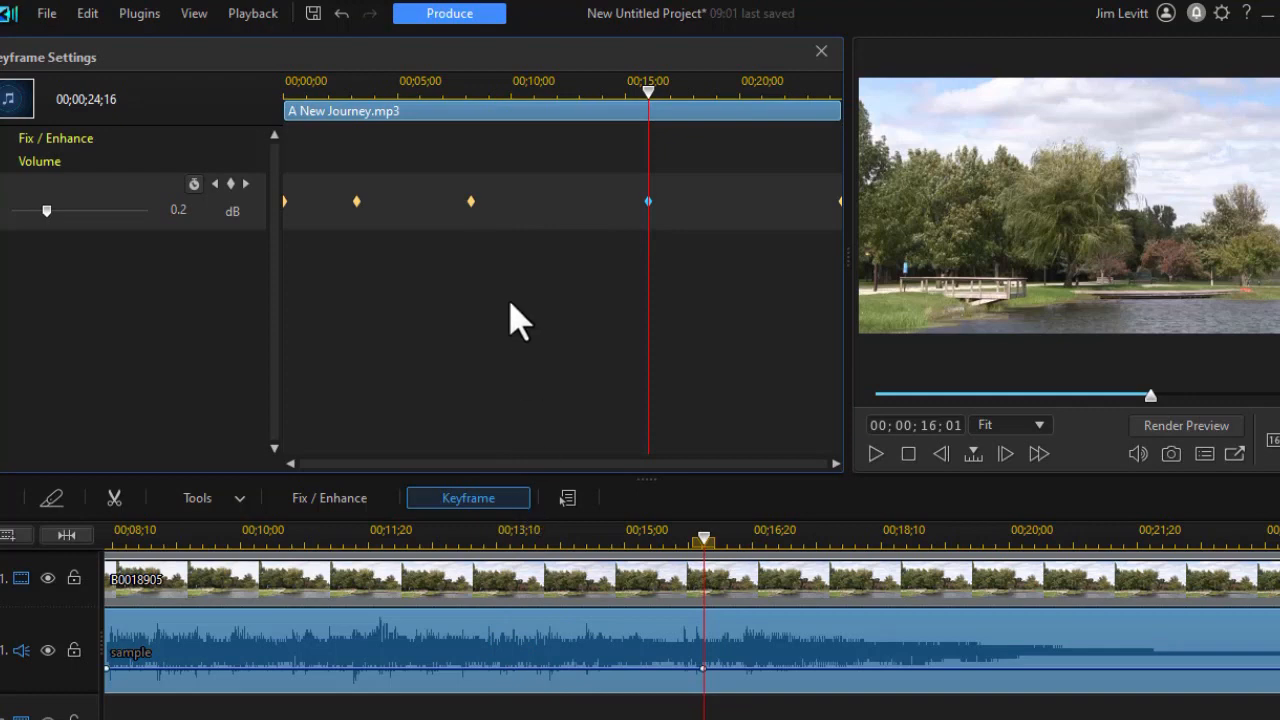
{"action": "mouse_move", "coordinate": [472, 216]}
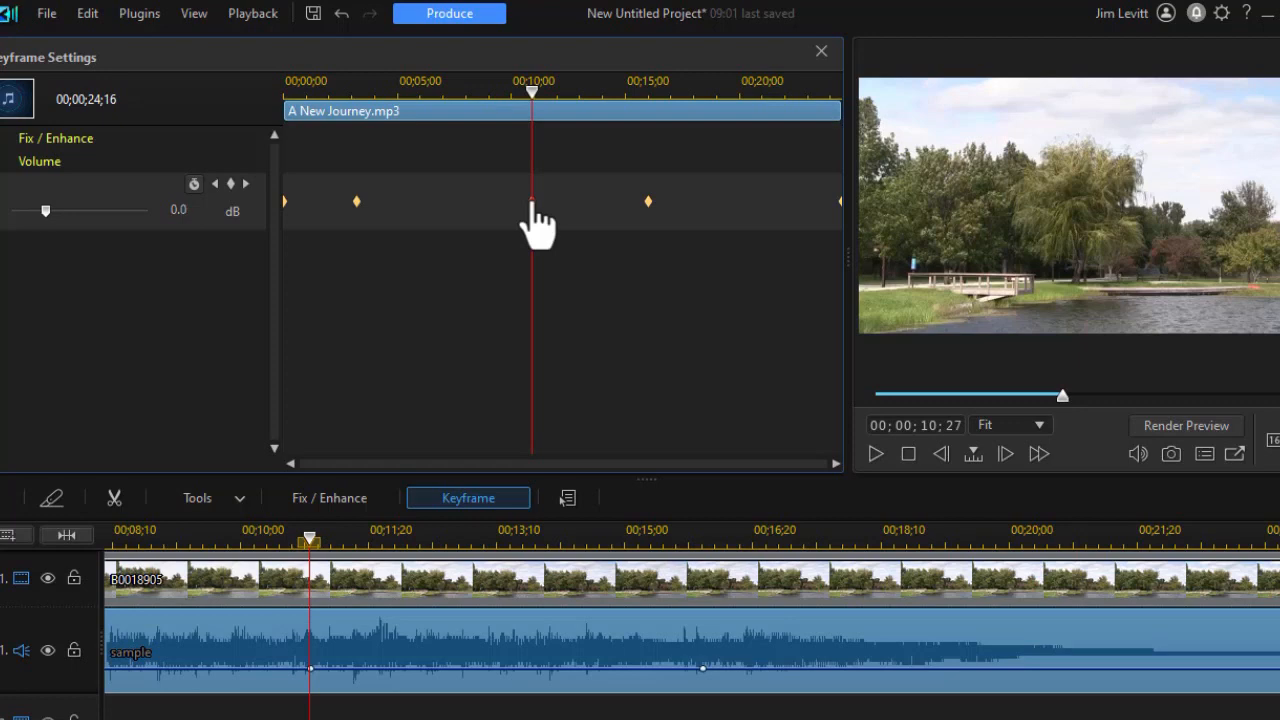
Step: Reset the sample audio clip's volume level, clearing every keyframe, then select clip B0018905
{"action": "left_click", "coordinate": [530, 200]}
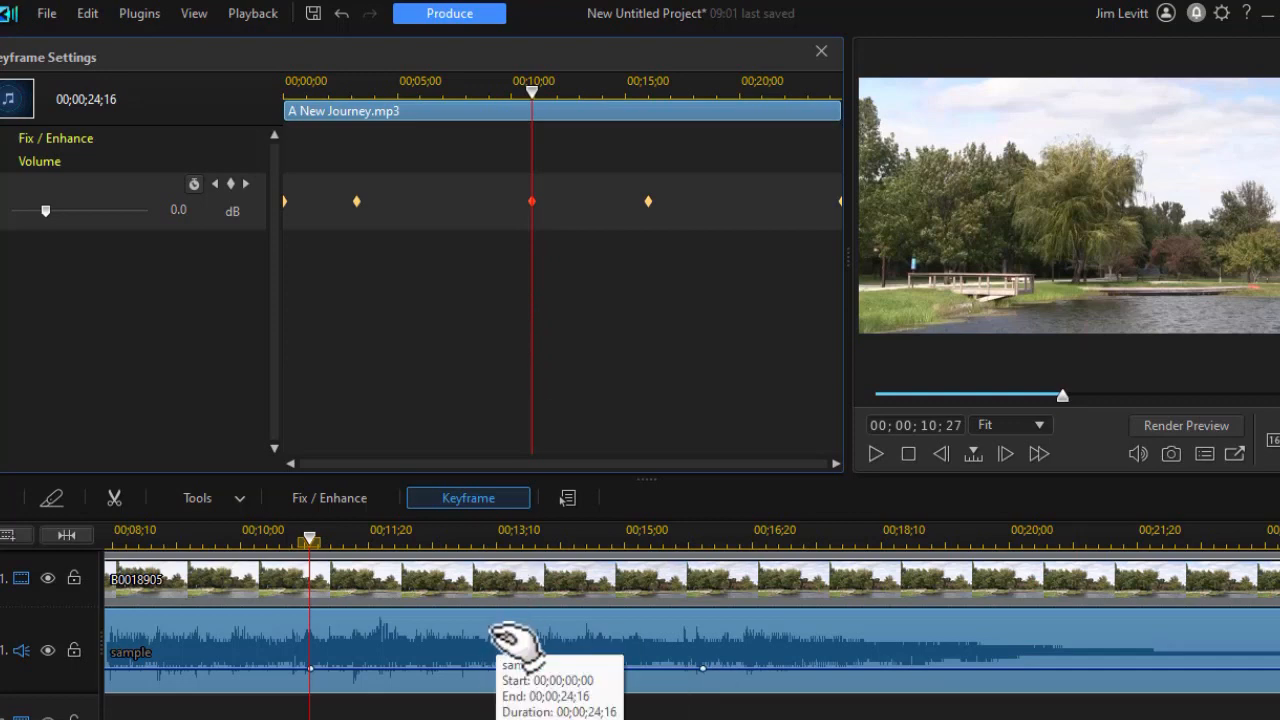
{"action": "right_click", "coordinate": [500, 640]}
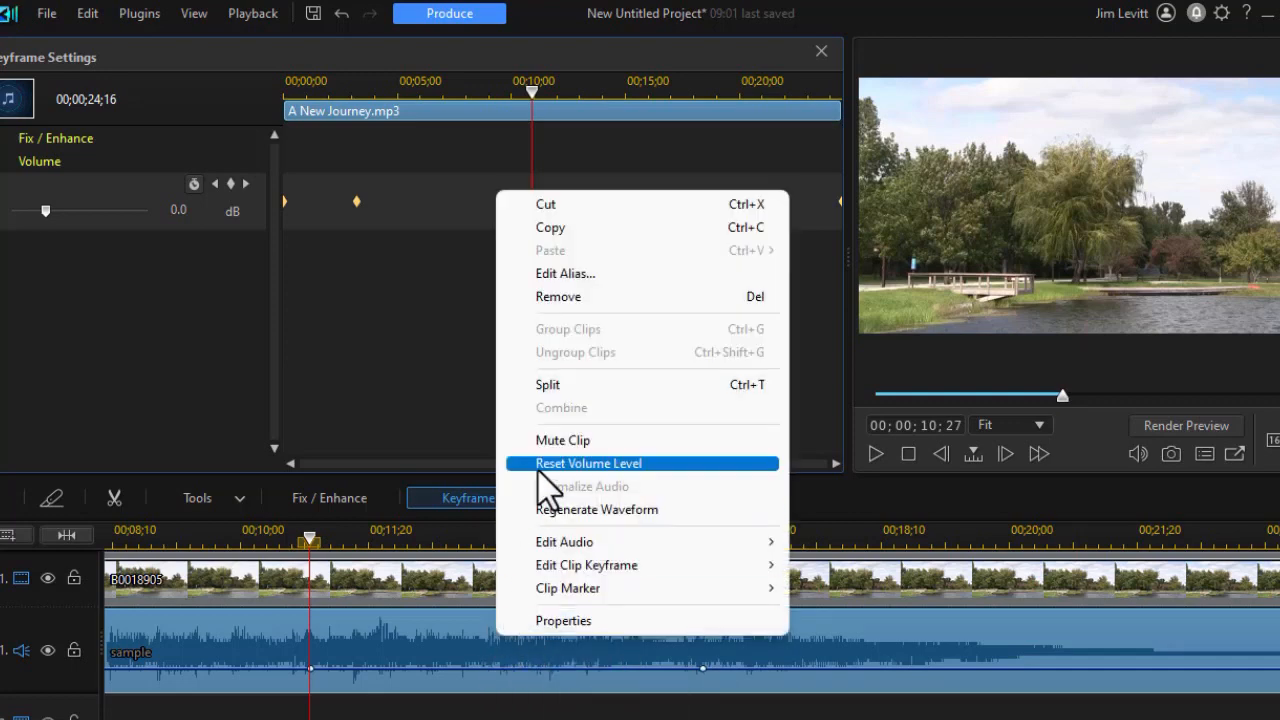
{"action": "left_click", "coordinate": [588, 464]}
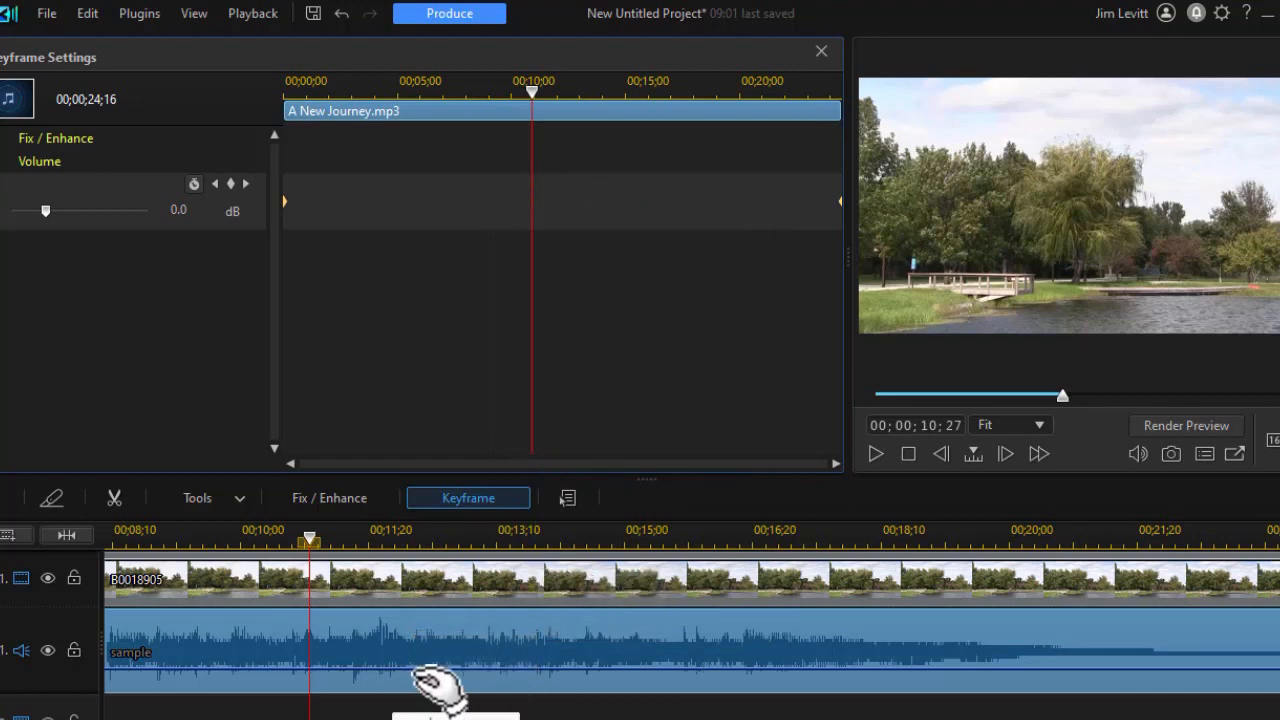
{"action": "mouse_move", "coordinate": [436, 604]}
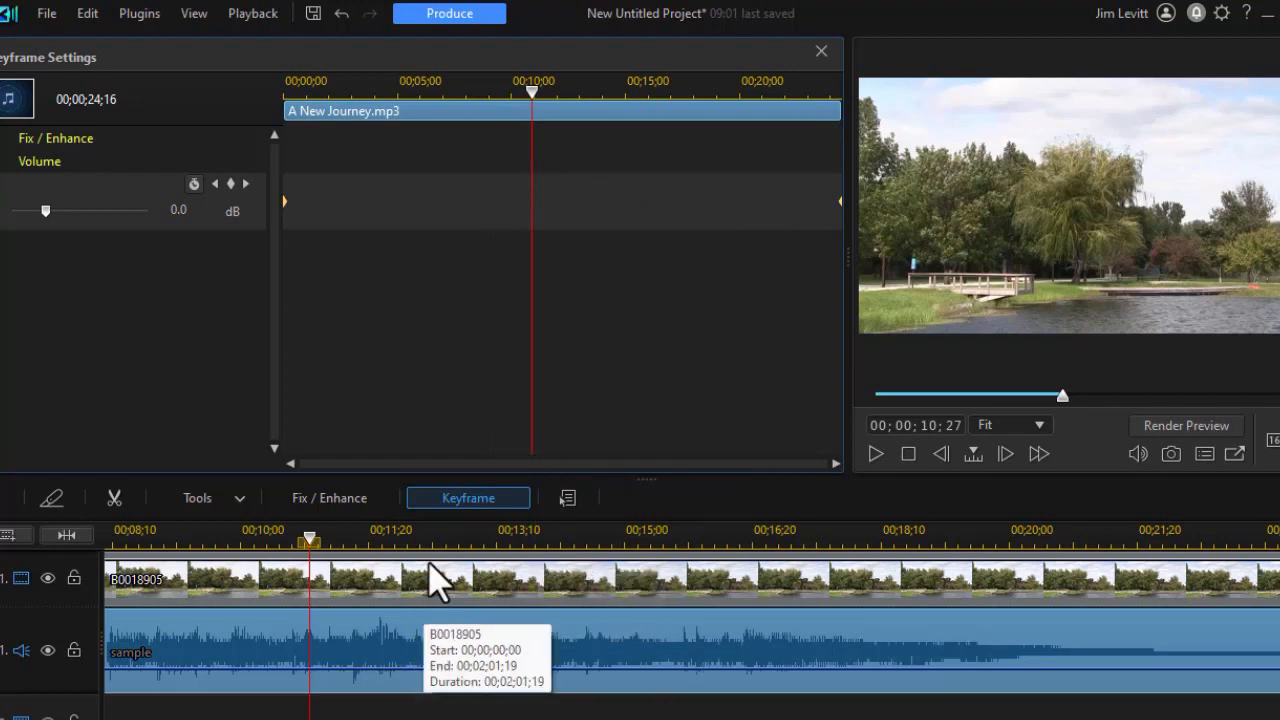
{"action": "left_click", "coordinate": [818, 50]}
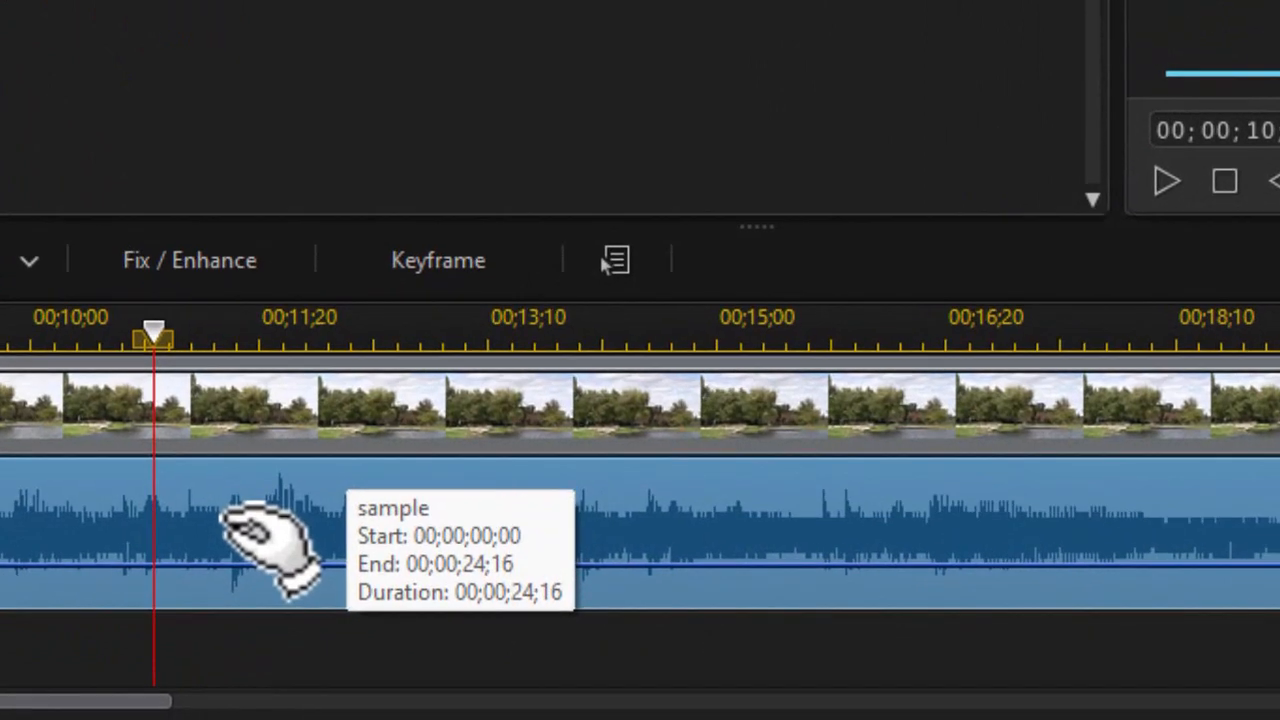
Step: Bring up the Trim Audio window for the sample clip via Edit Audio > Trim
{"action": "right_click", "coordinate": [244, 536]}
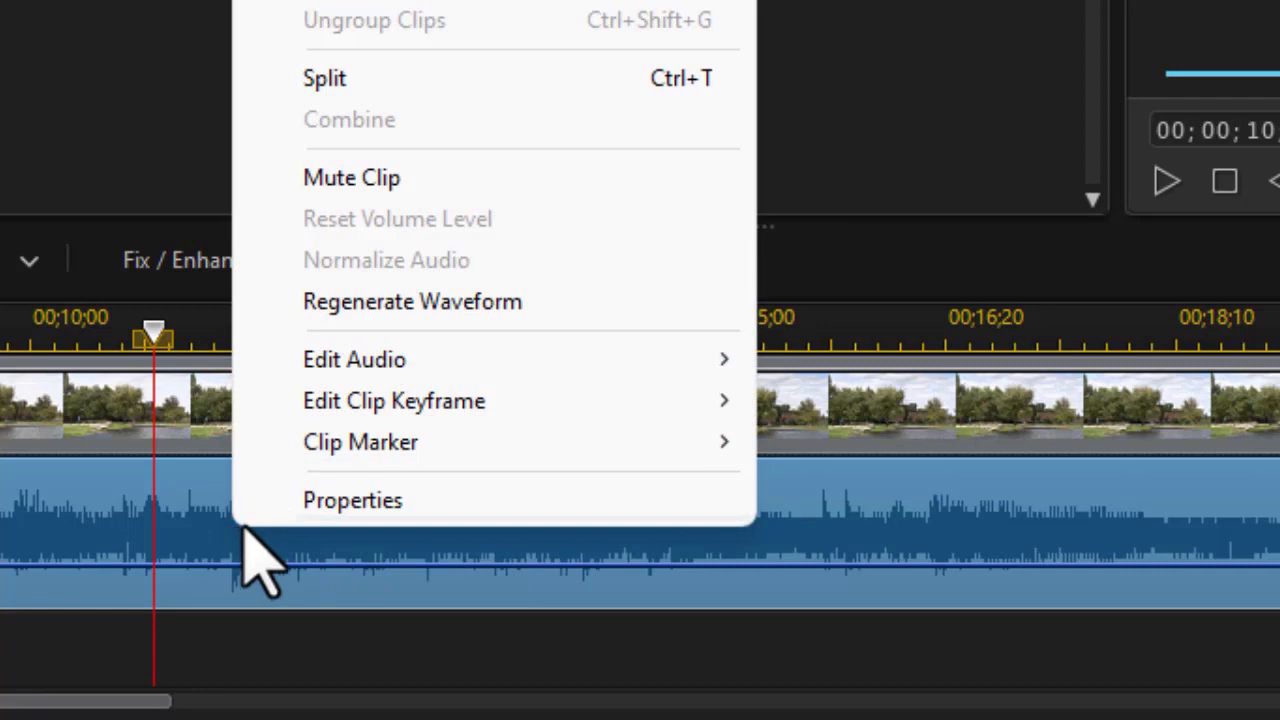
{"action": "mouse_move", "coordinate": [450, 376]}
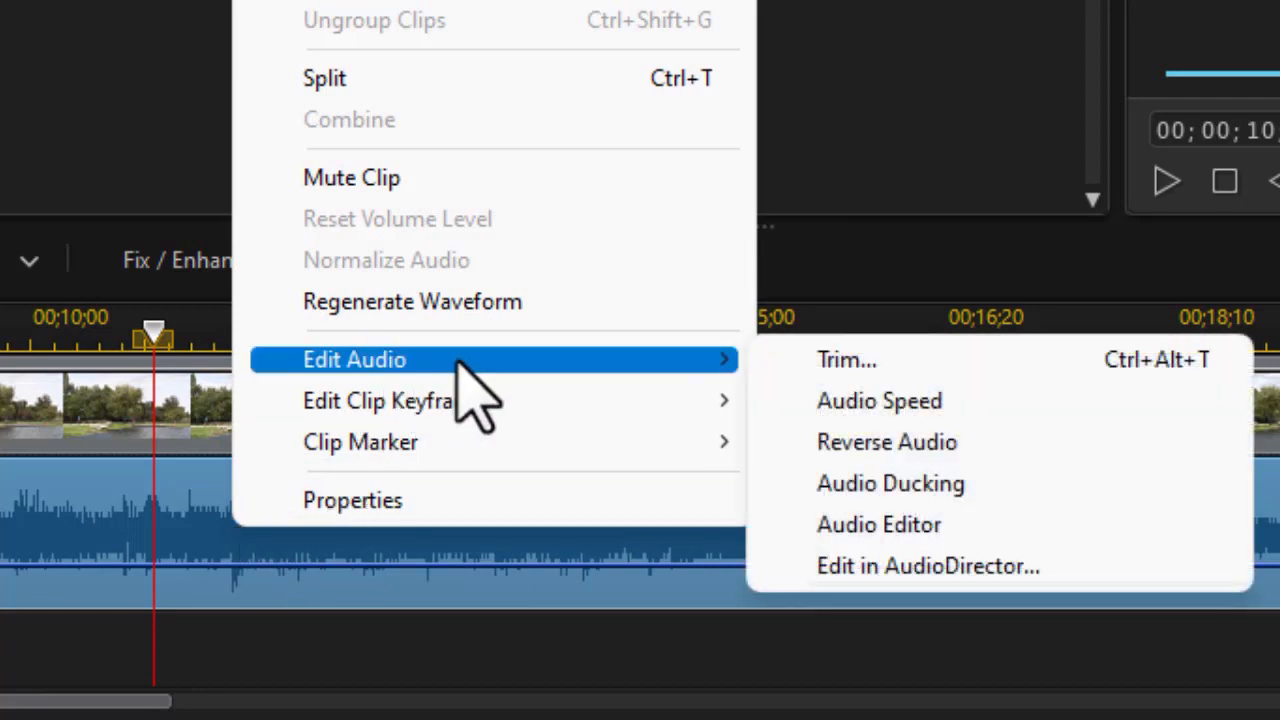
{"action": "mouse_move", "coordinate": [848, 360]}
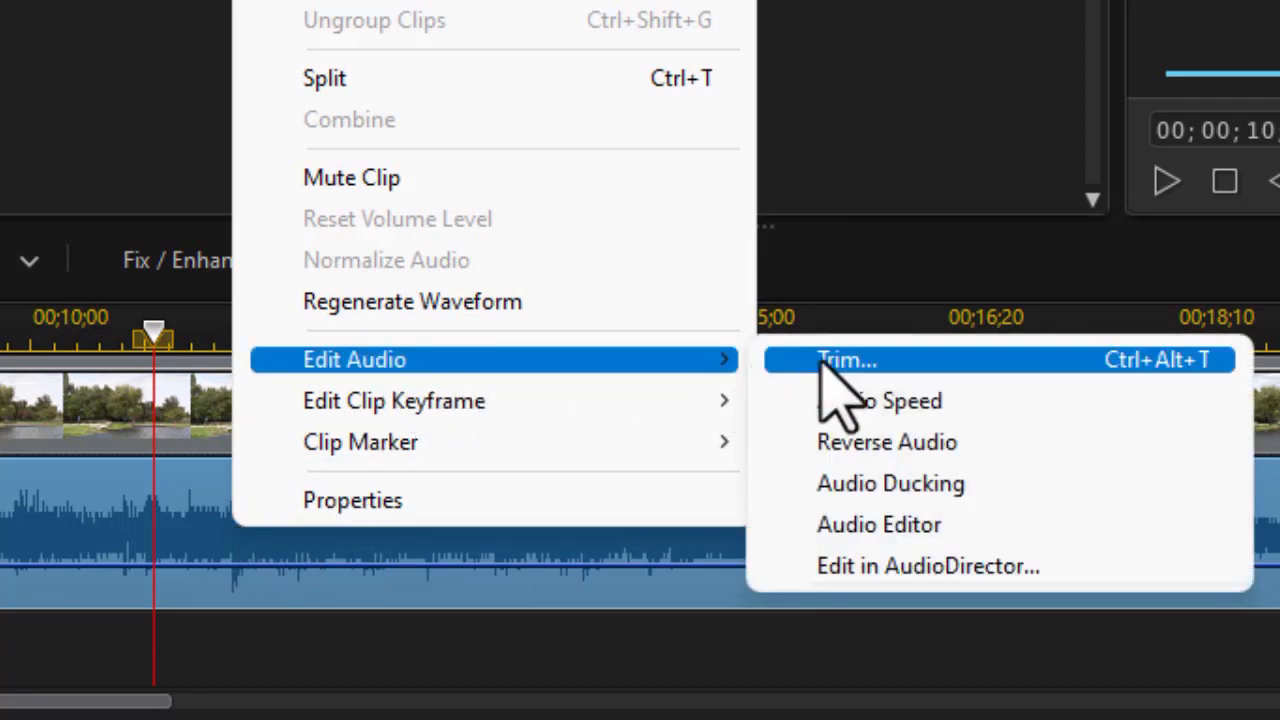
{"action": "mouse_move", "coordinate": [880, 414]}
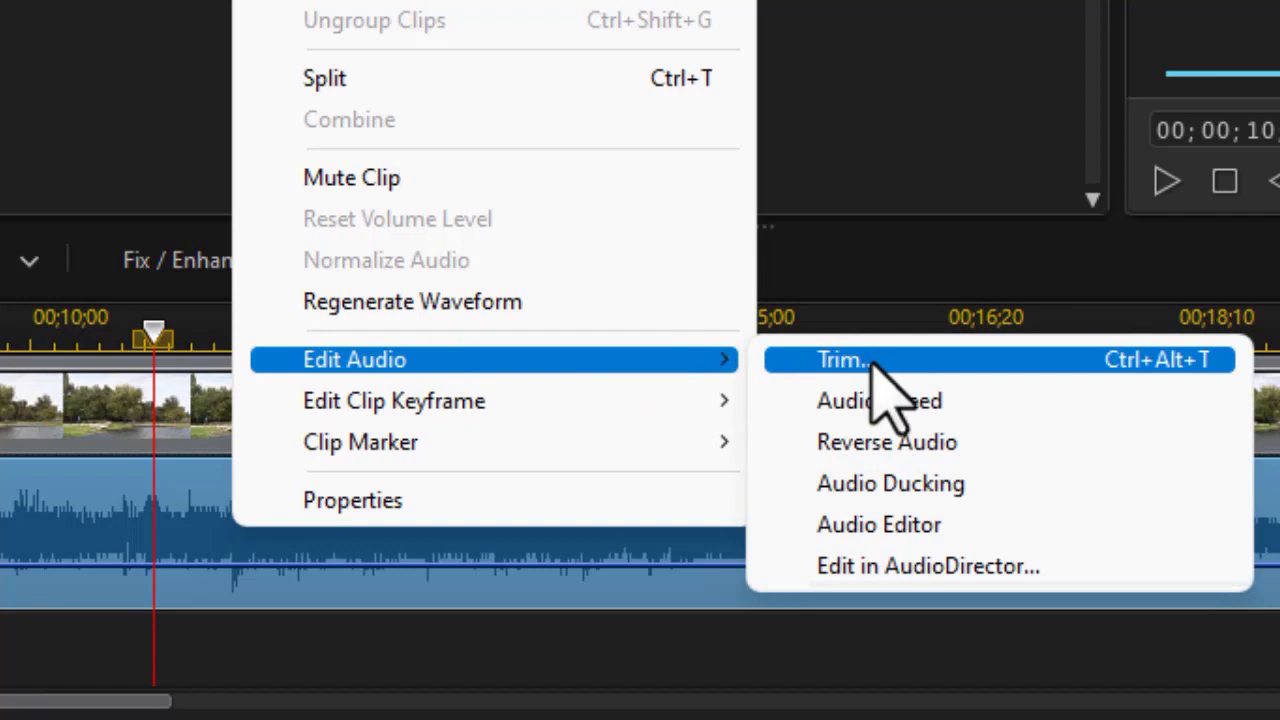
{"action": "left_click", "coordinate": [840, 360]}
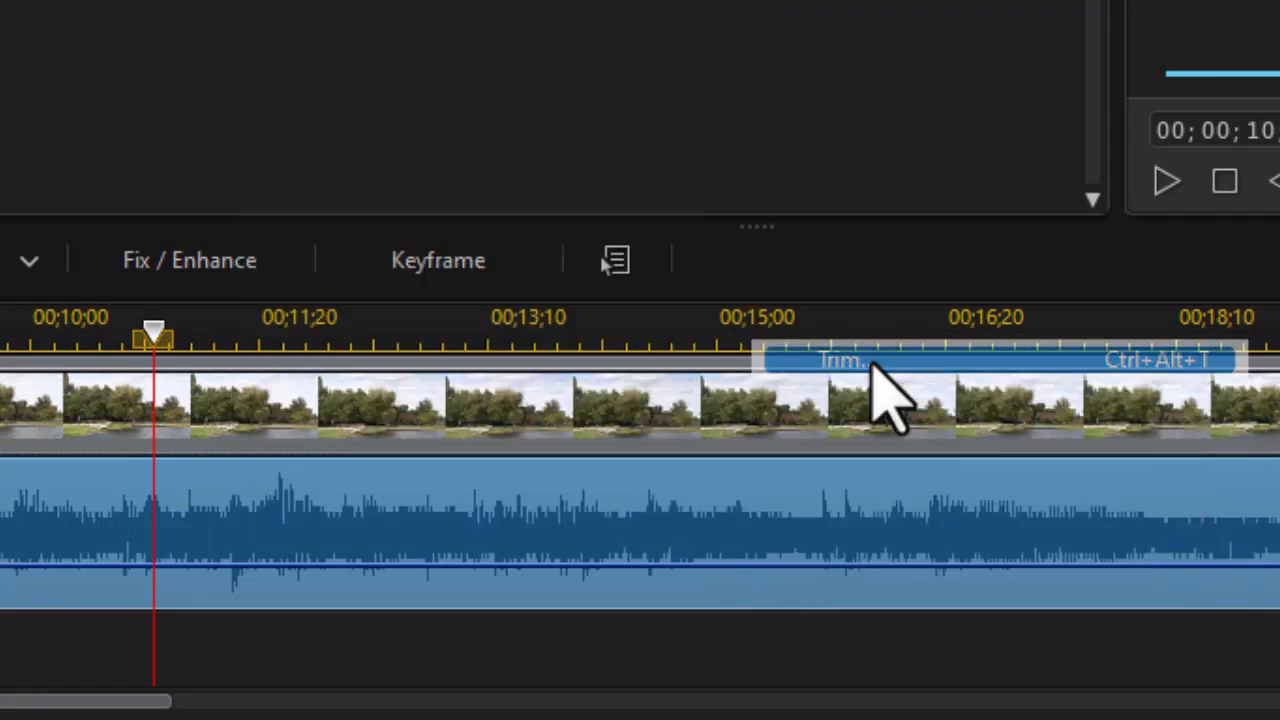
{"action": "left_click", "coordinate": [840, 360]}
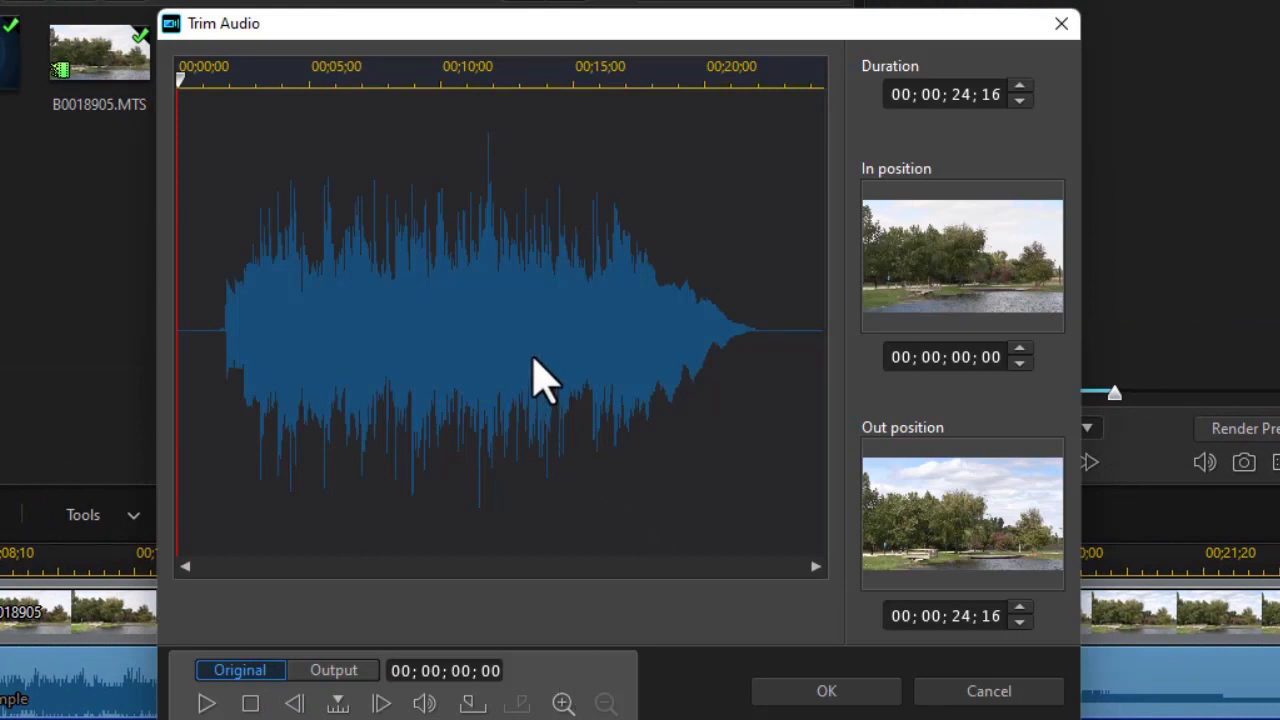
{"action": "mouse_move", "coordinate": [390, 204]}
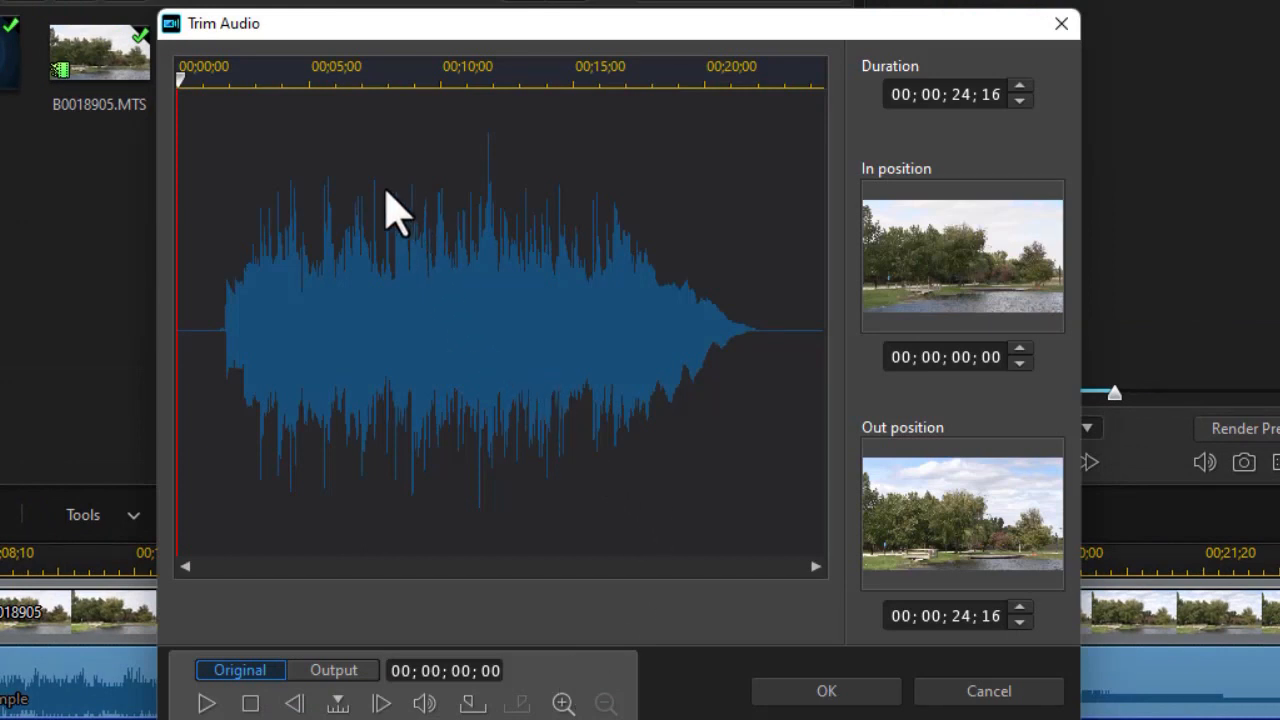
{"action": "mouse_move", "coordinate": [390, 150]}
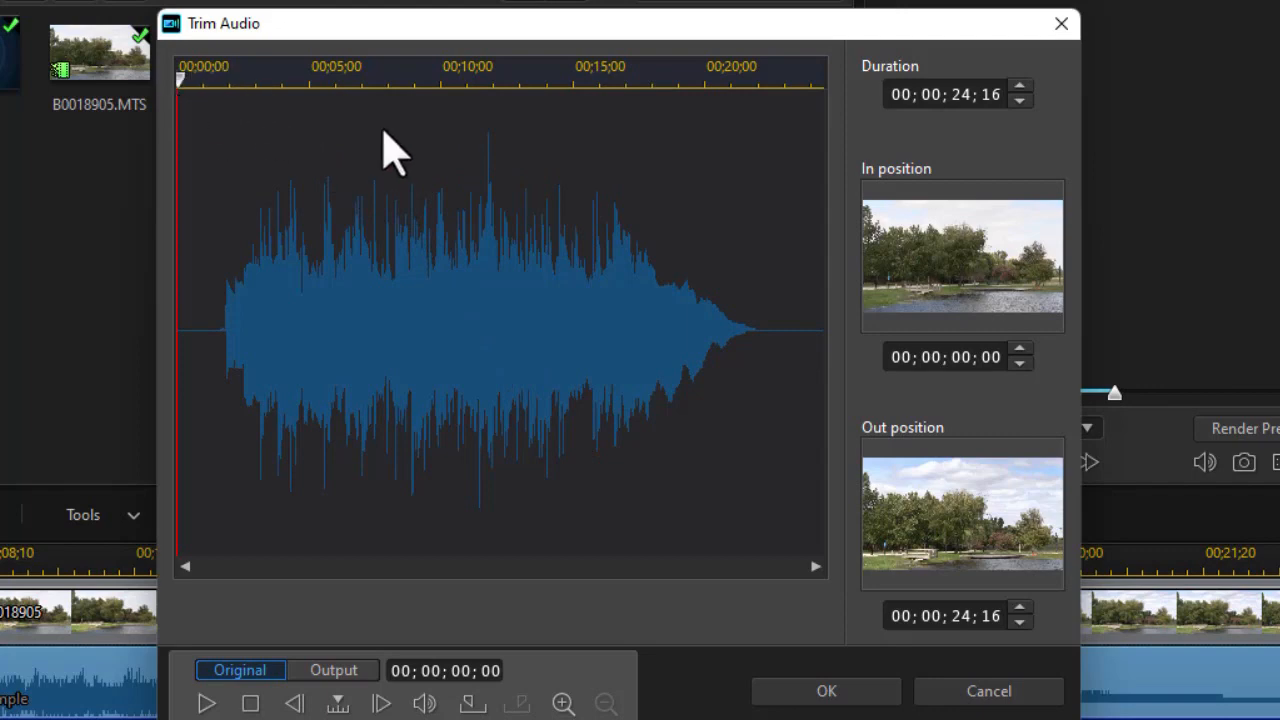
{"action": "mouse_move", "coordinate": [232, 376]}
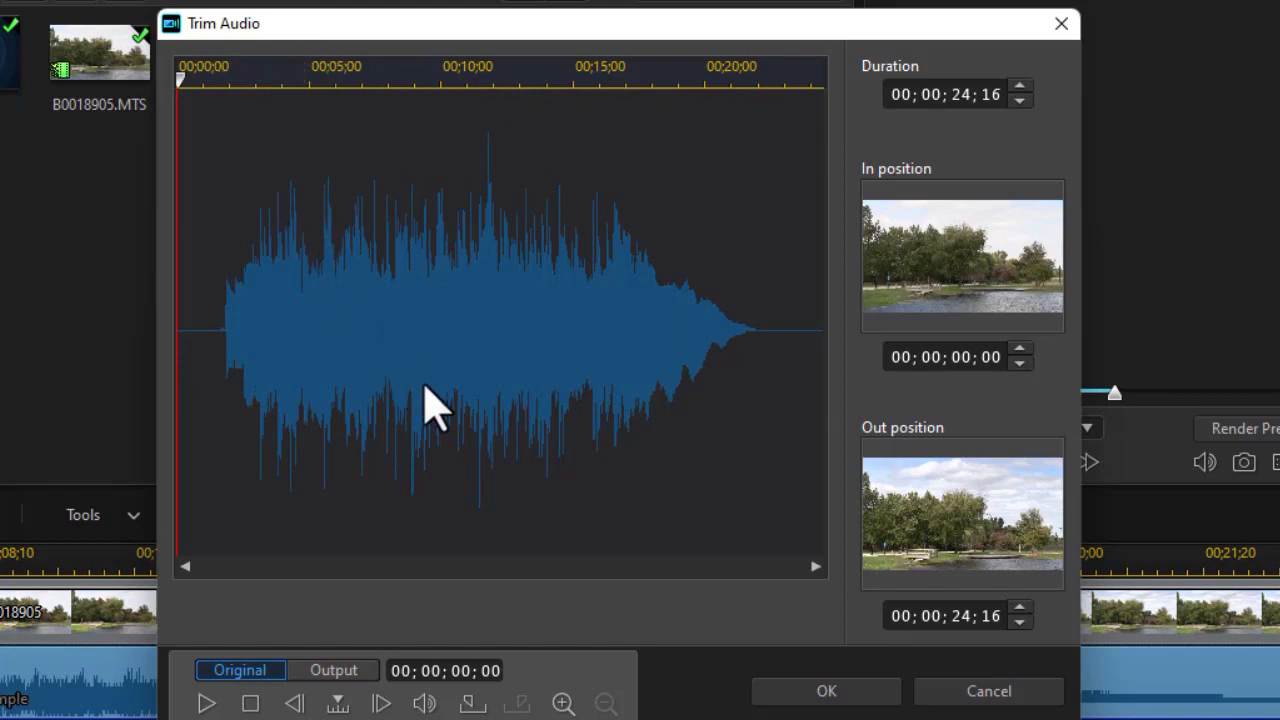
{"action": "mouse_move", "coordinate": [544, 690]}
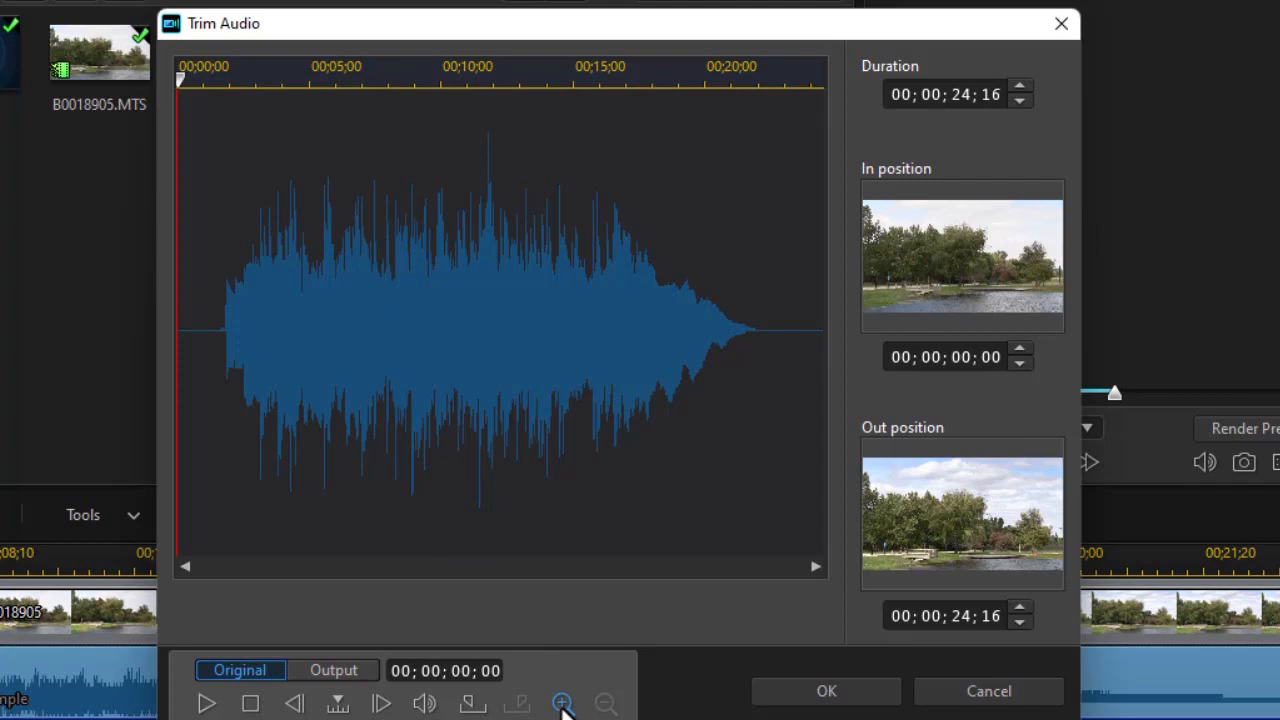
{"action": "mouse_move", "coordinate": [460, 404]}
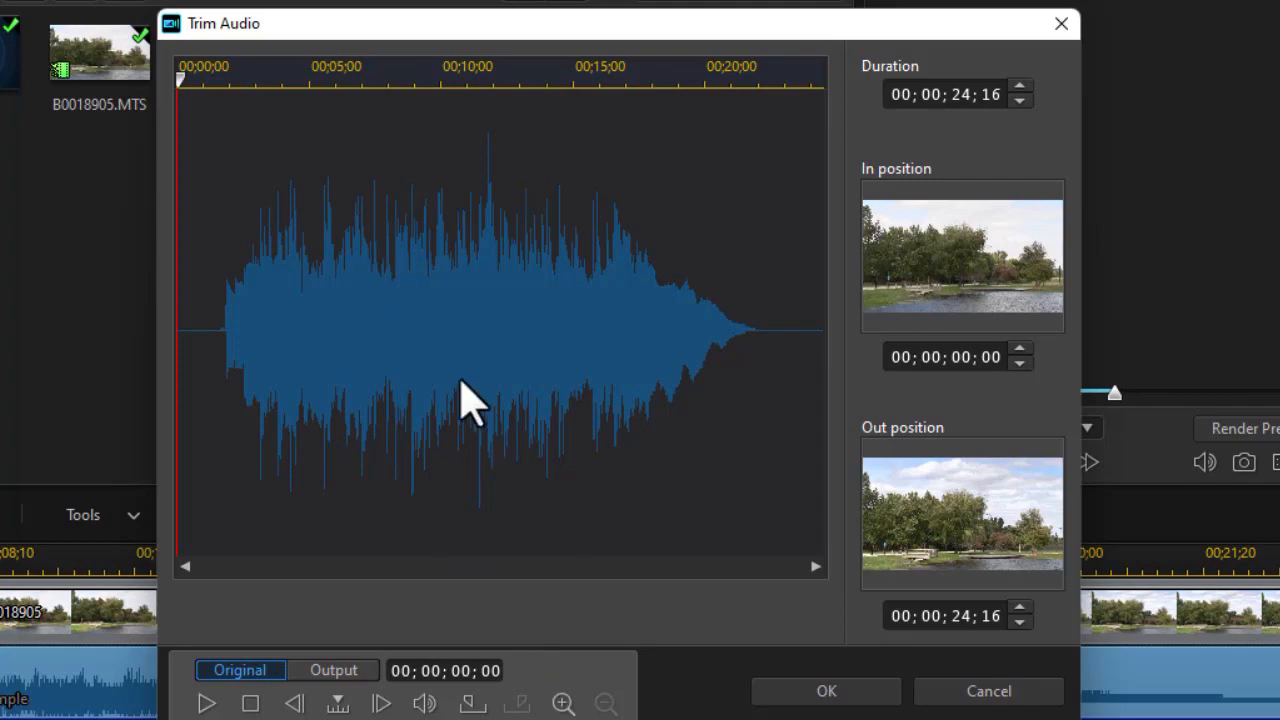
Step: Mark In at 00;00;01;27 and Mark Out at 00;00;21;28, then apply the trim
{"action": "left_click", "coordinate": [564, 704]}
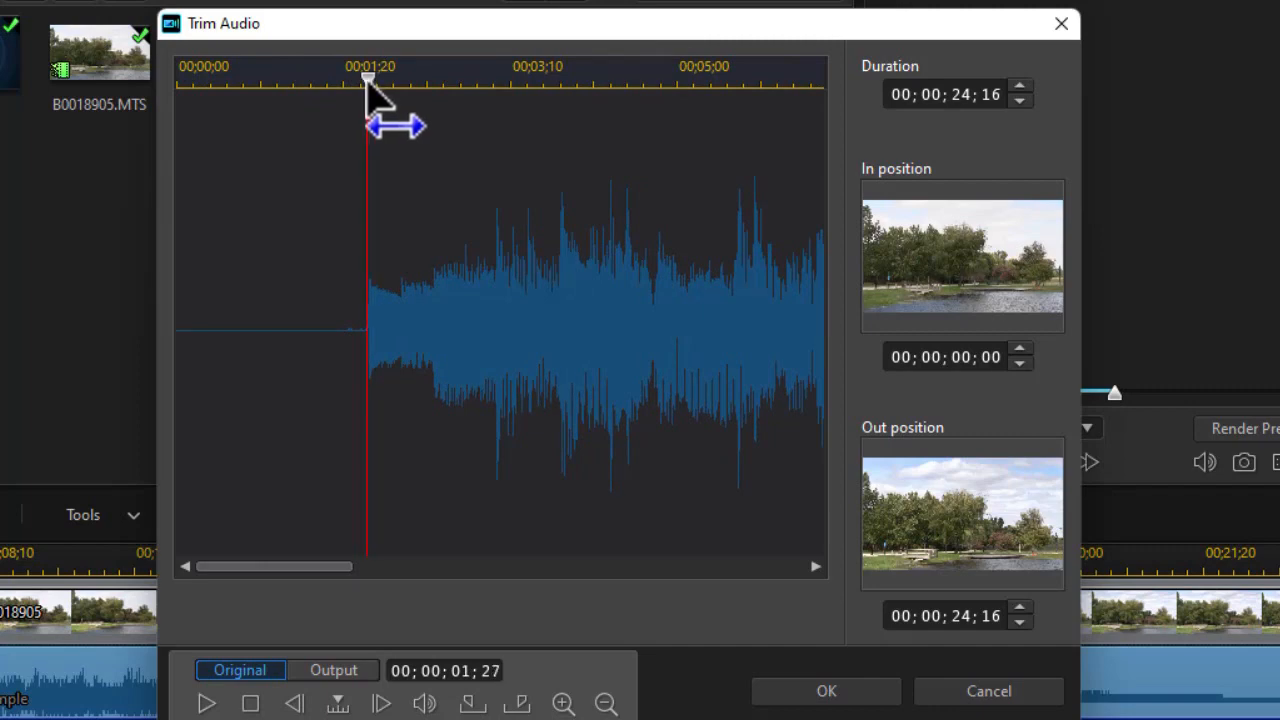
{"action": "mouse_move", "coordinate": [460, 610]}
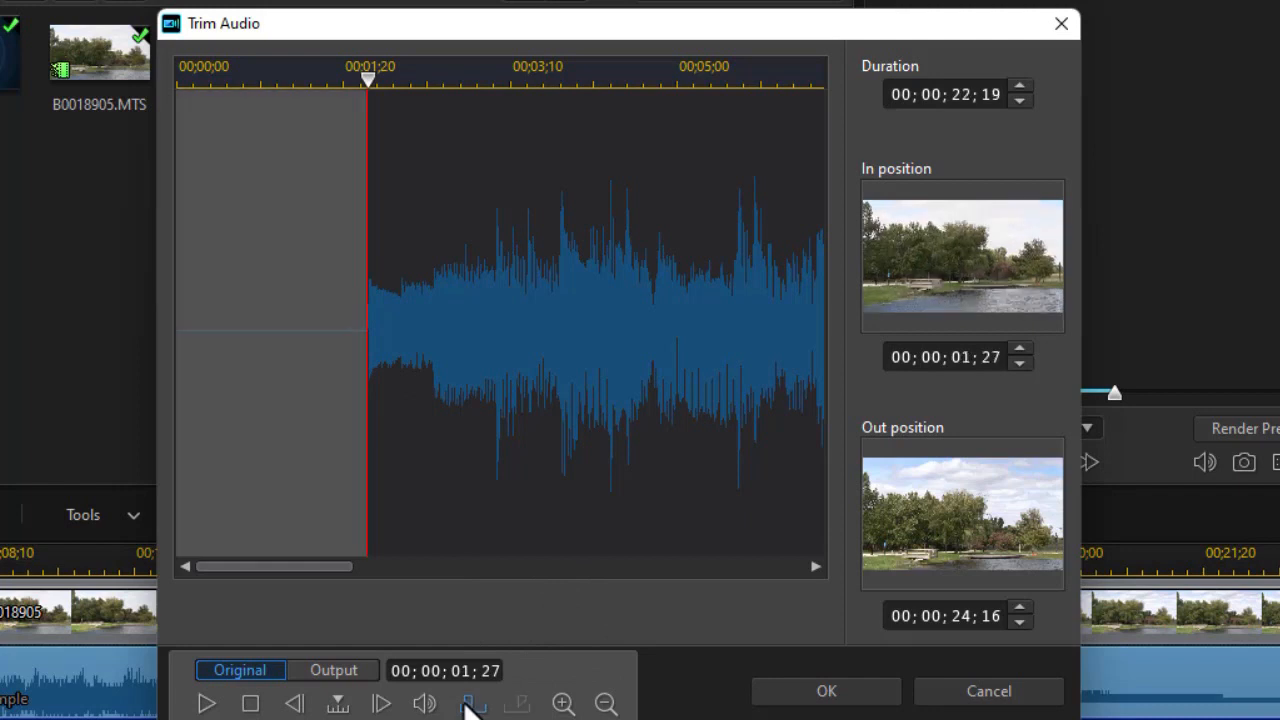
{"action": "mouse_move", "coordinate": [548, 644]}
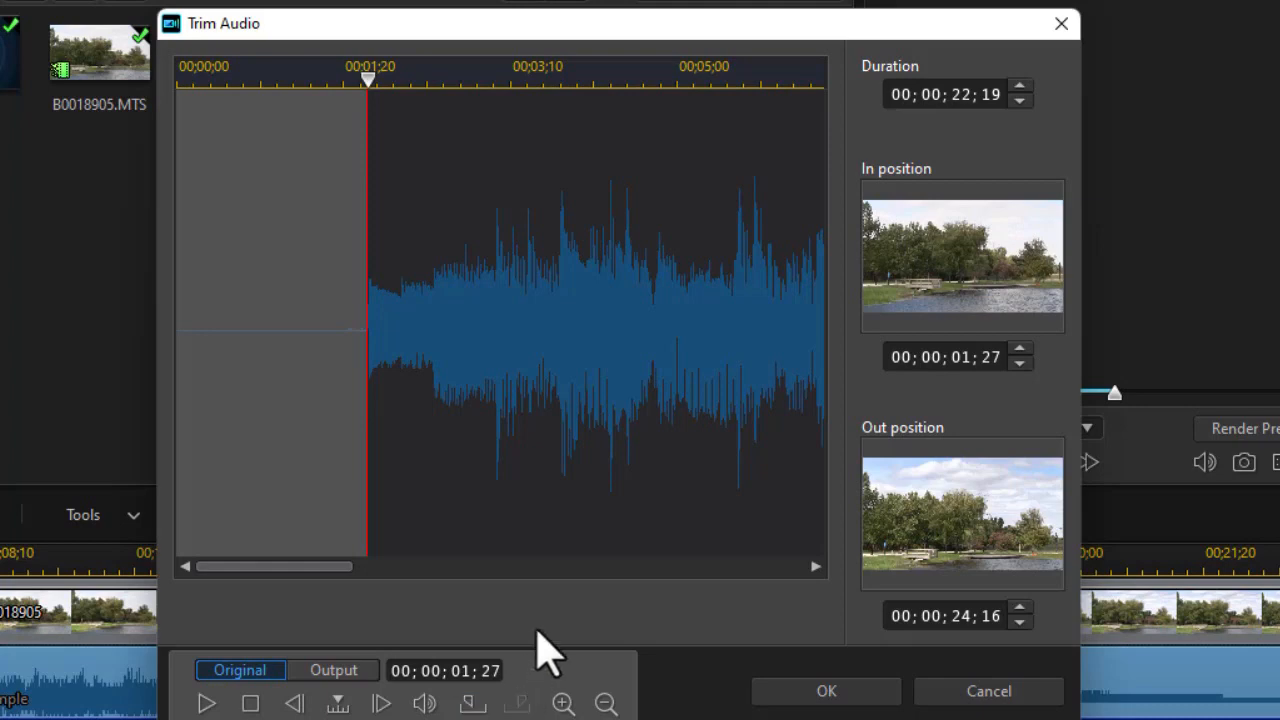
{"action": "left_click_drag", "start_coordinate": [276, 568], "coordinate": [616, 568]}
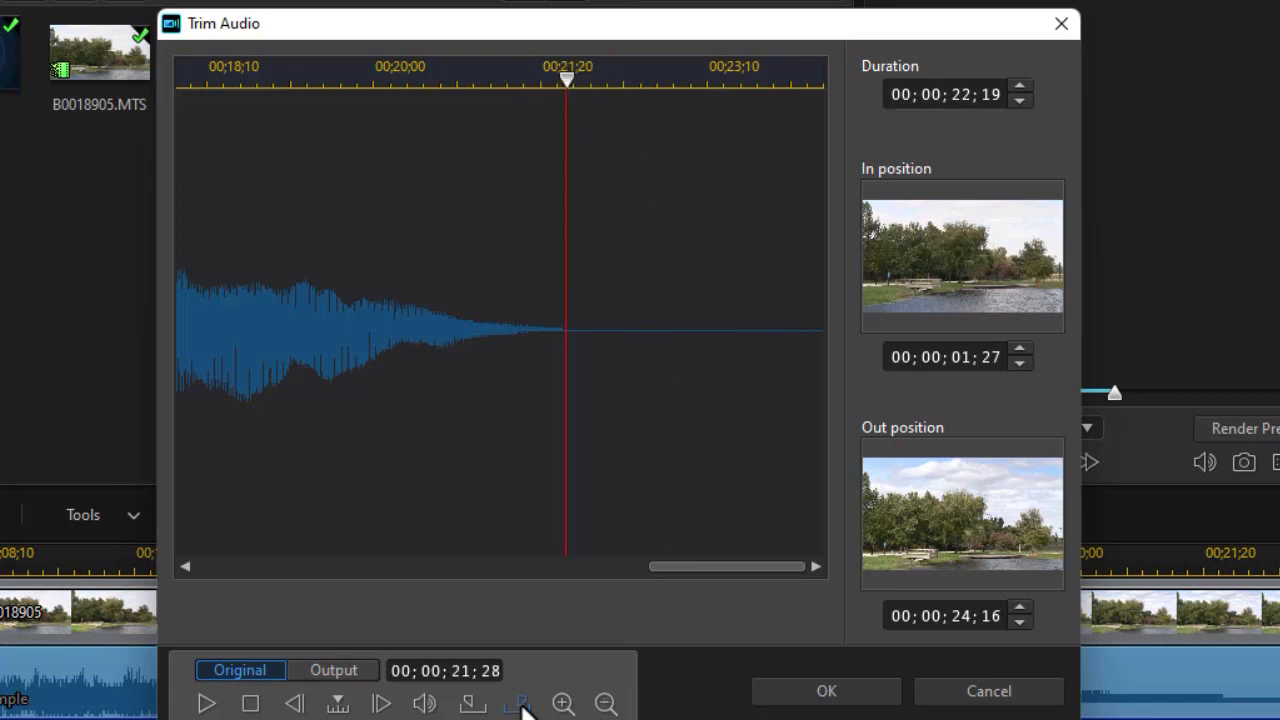
{"action": "left_click", "coordinate": [522, 702]}
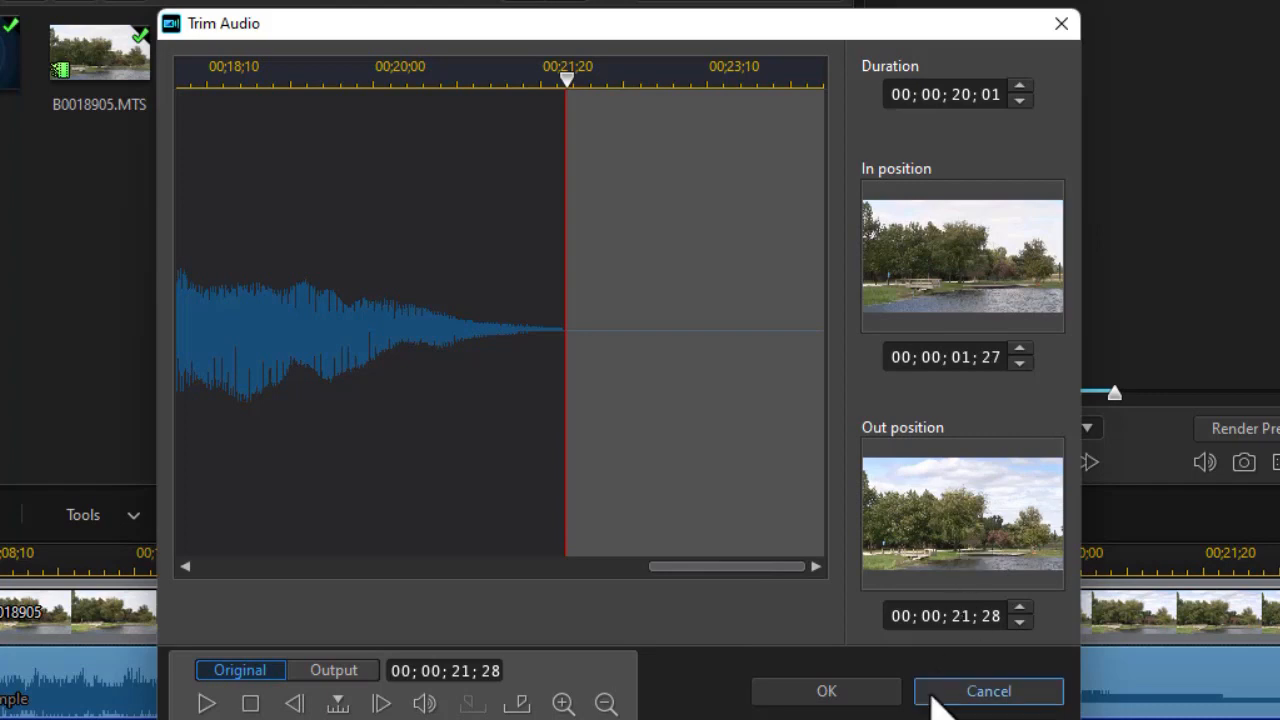
{"action": "left_click", "coordinate": [994, 692]}
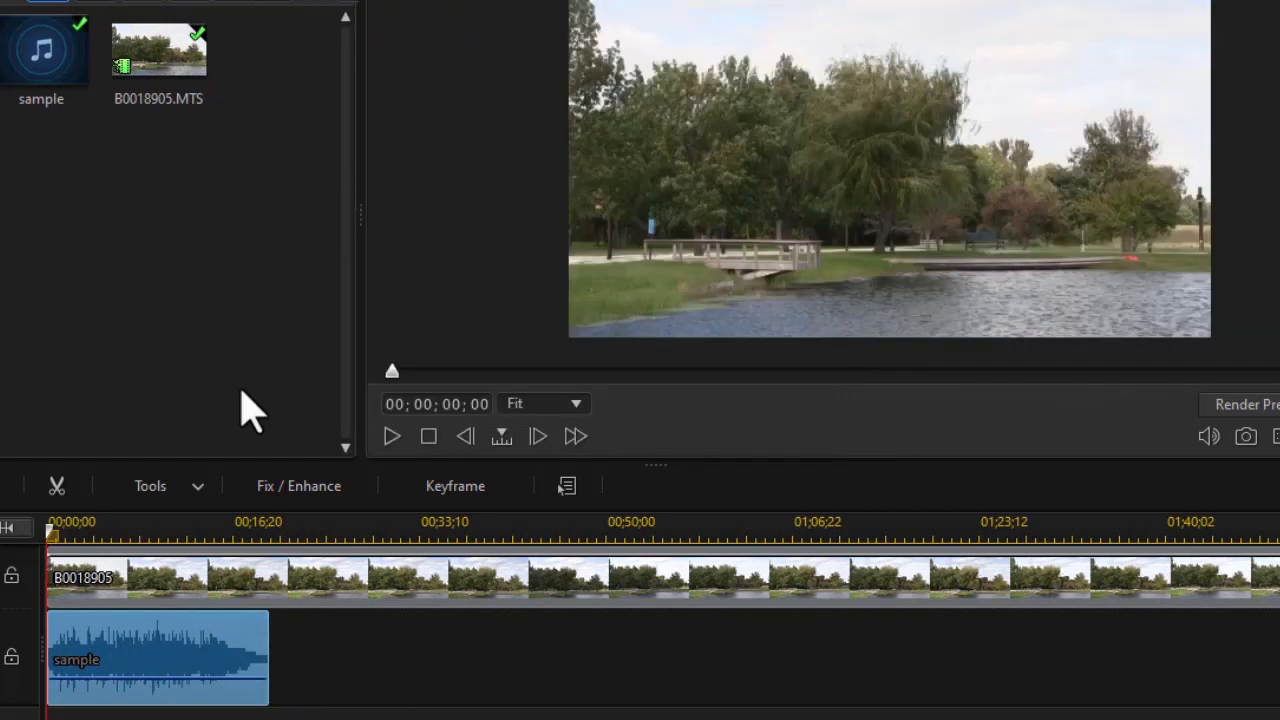
{"action": "mouse_move", "coordinate": [140, 680]}
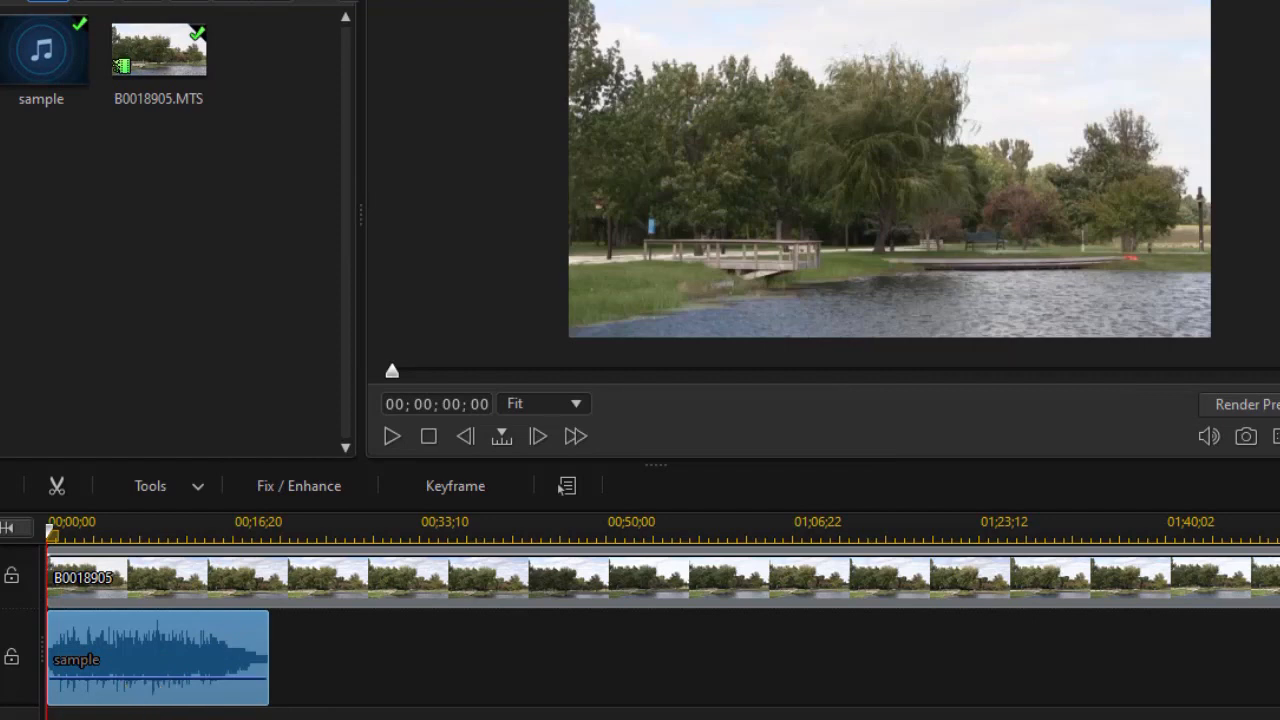
{"action": "mouse_move", "coordinate": [244, 56]}
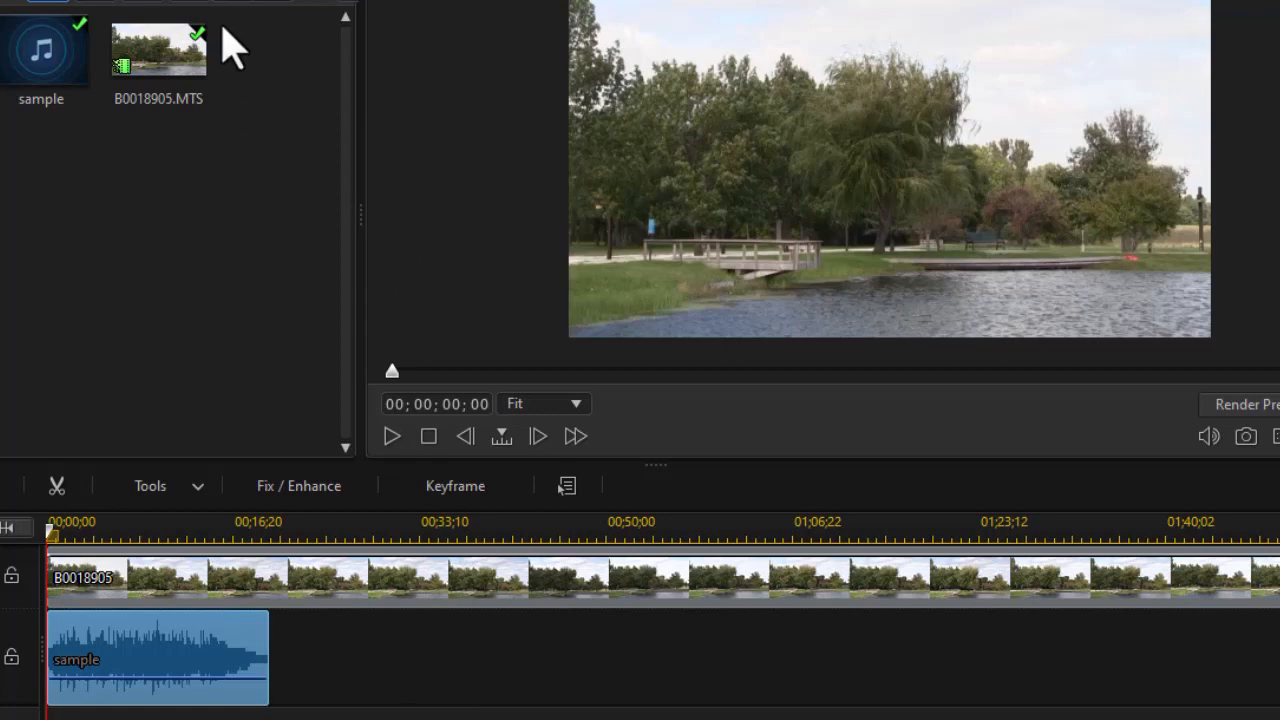
Step: Start the trimmed audio at 00;00;00;00 with the video and play the project back
{"action": "left_click", "coordinate": [392, 436]}
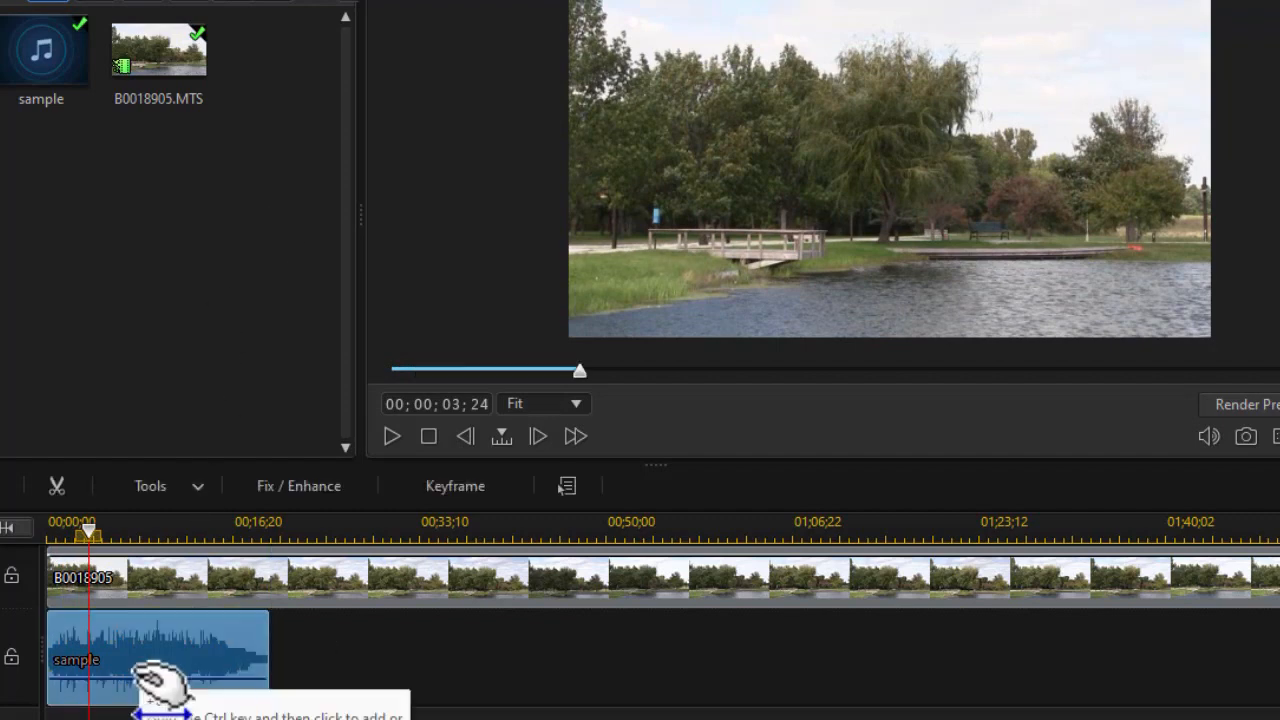
{"action": "left_click", "coordinate": [392, 436]}
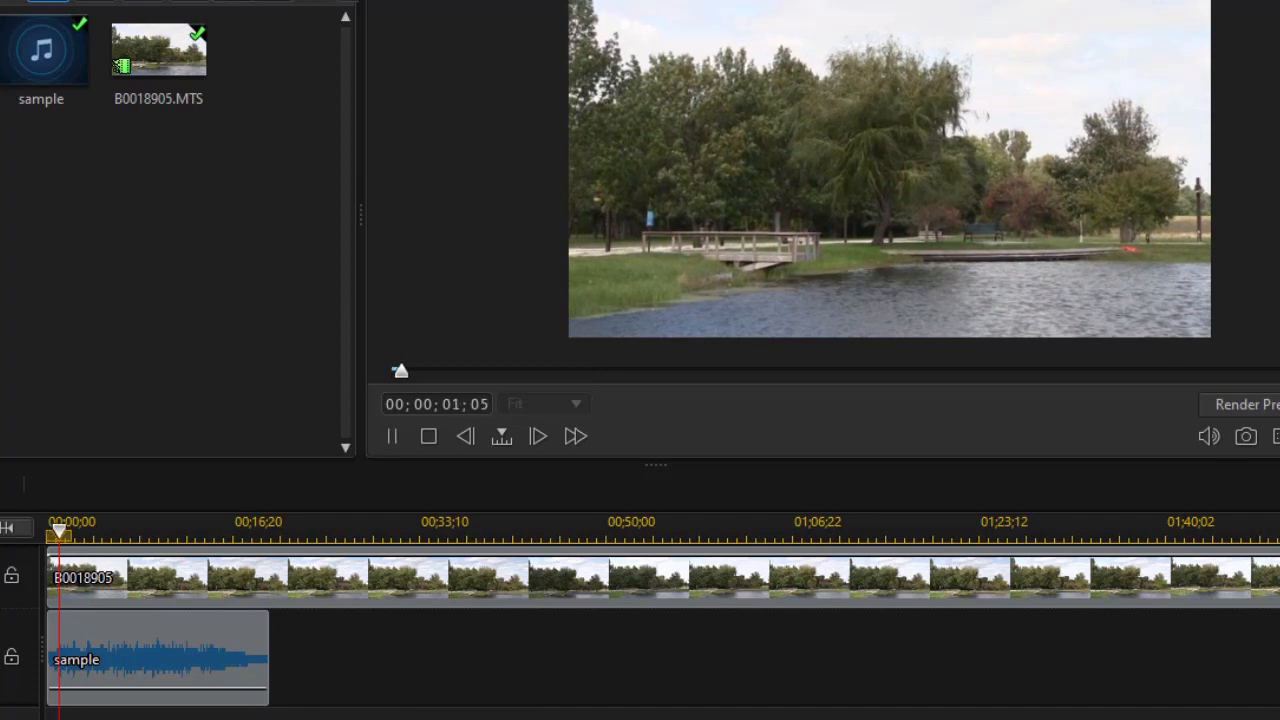